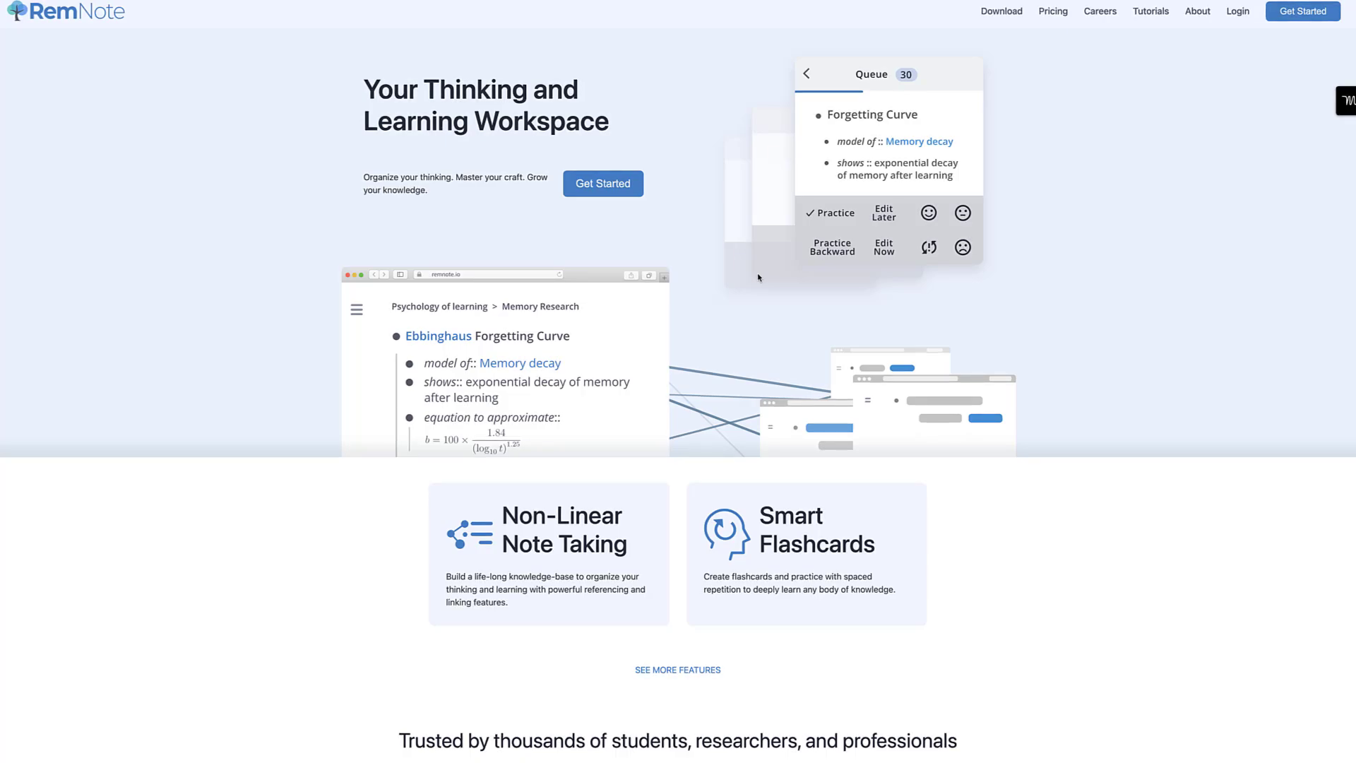
Browse the RemNote website's feature sections down toward the use-cases showcase.
click(603, 184)
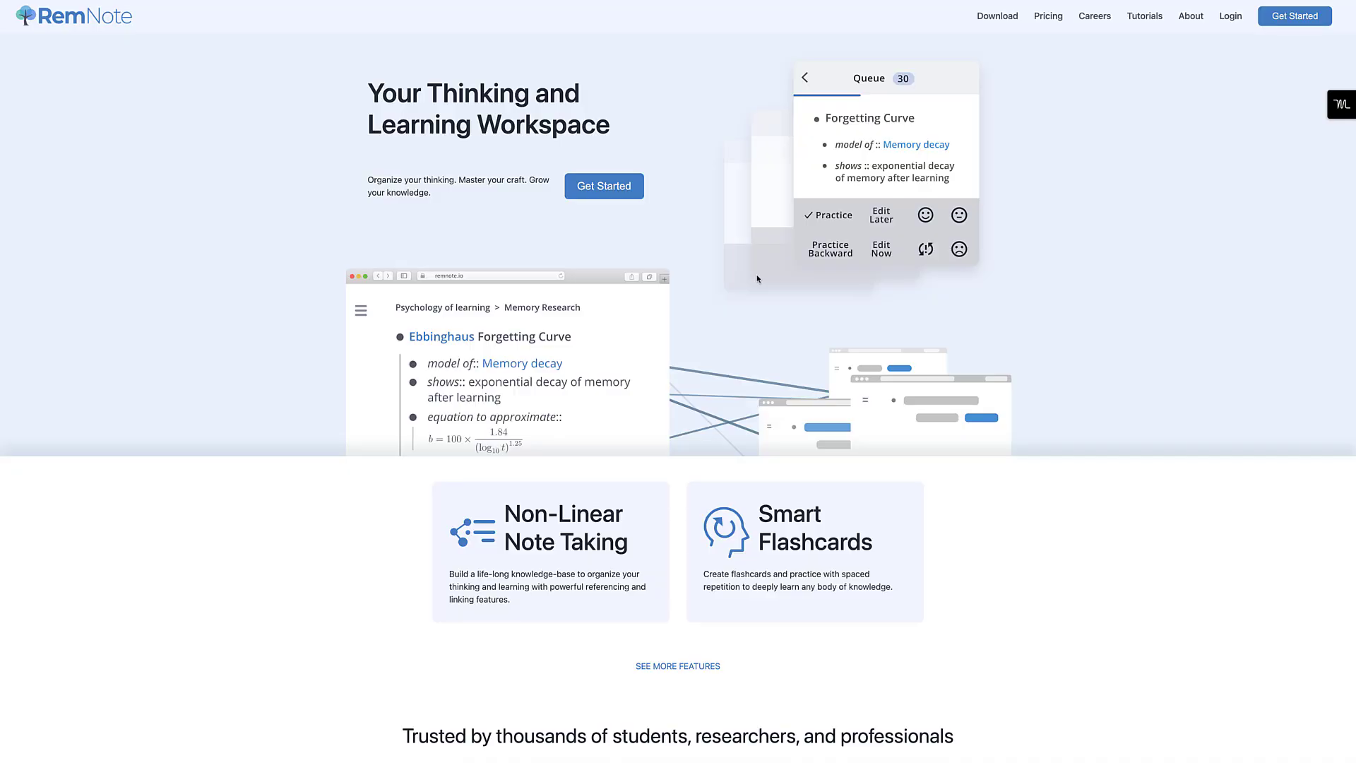
scroll(down, 3)
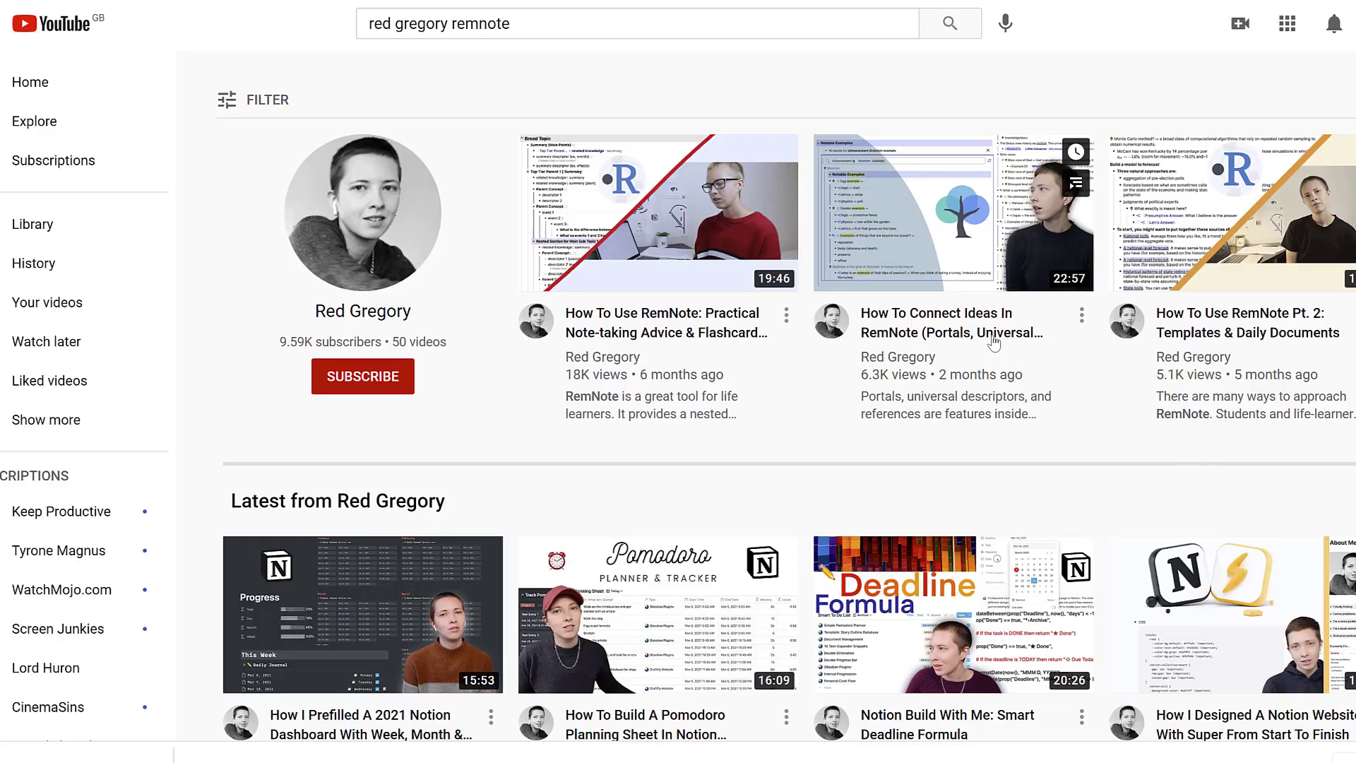
mouse_move(951, 212)
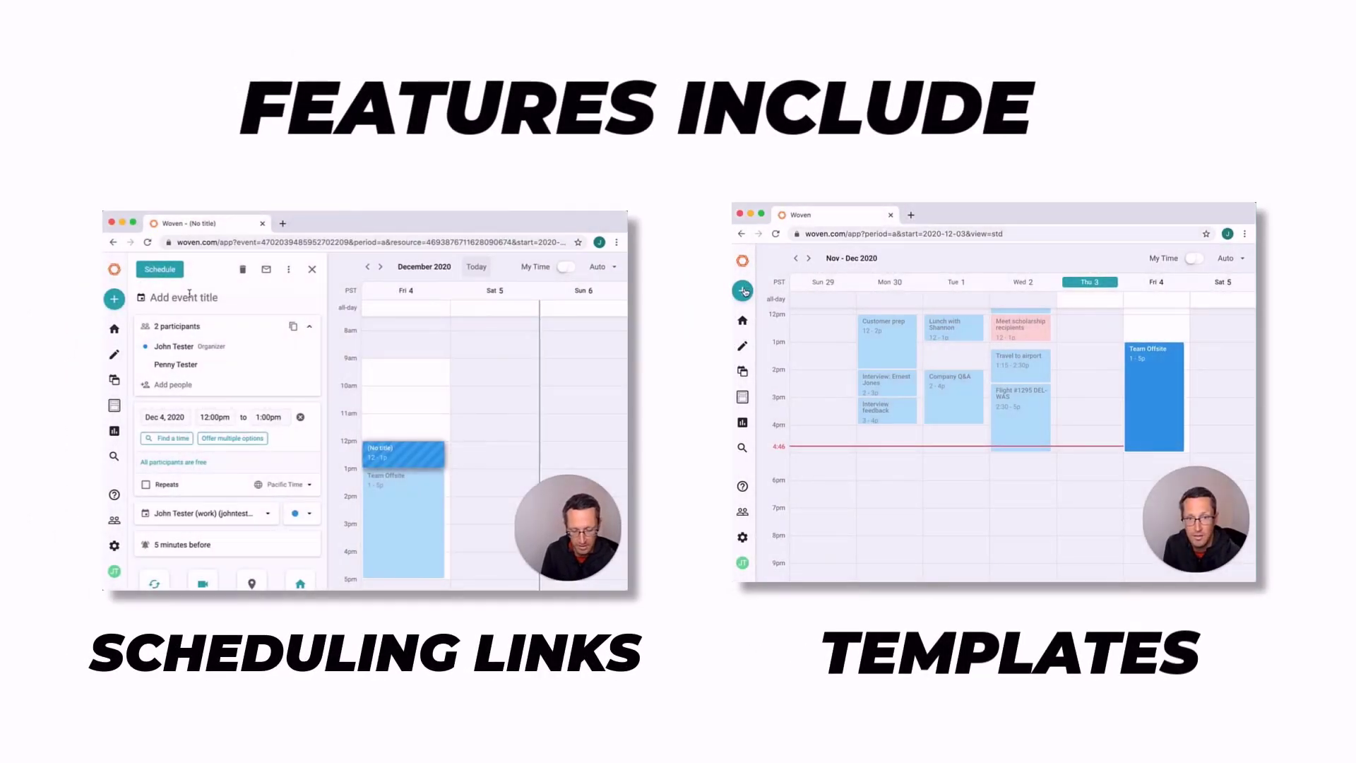
click(742, 291)
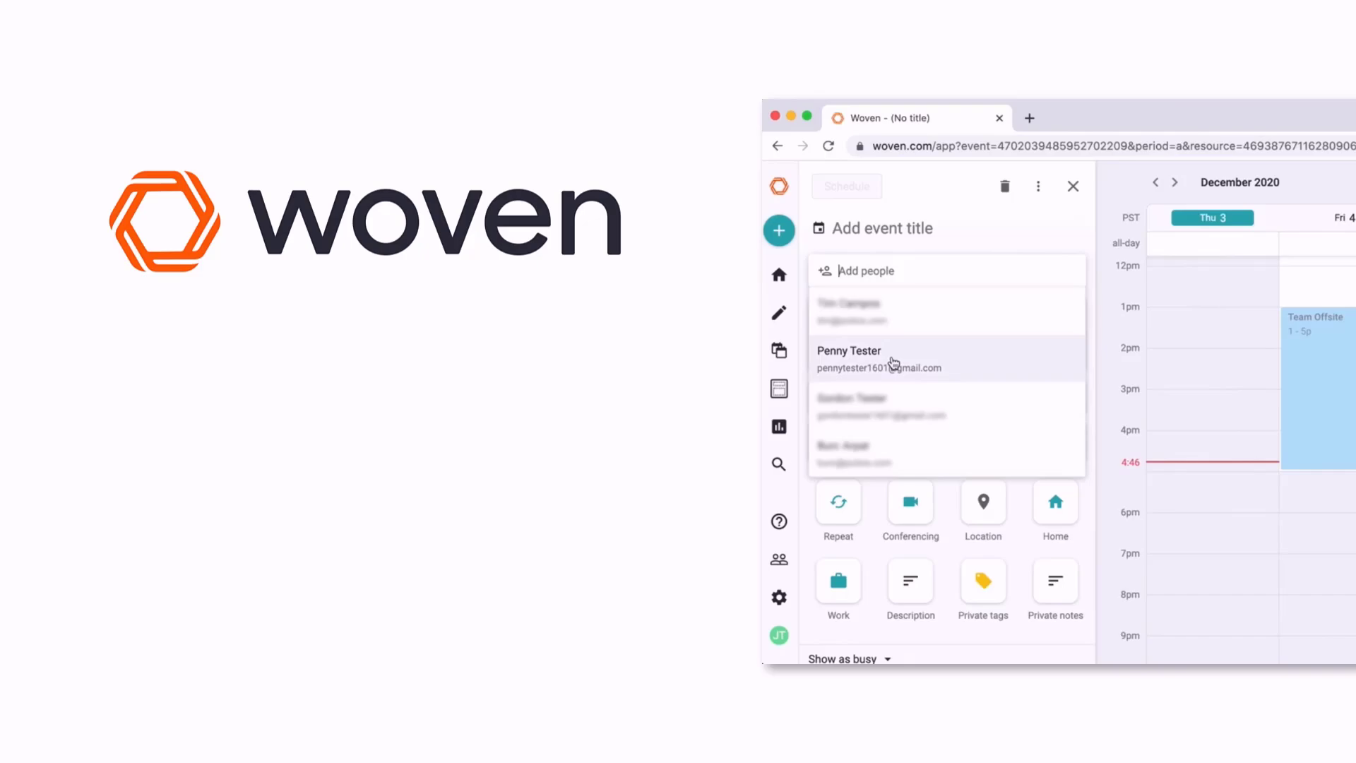
click(849, 352)
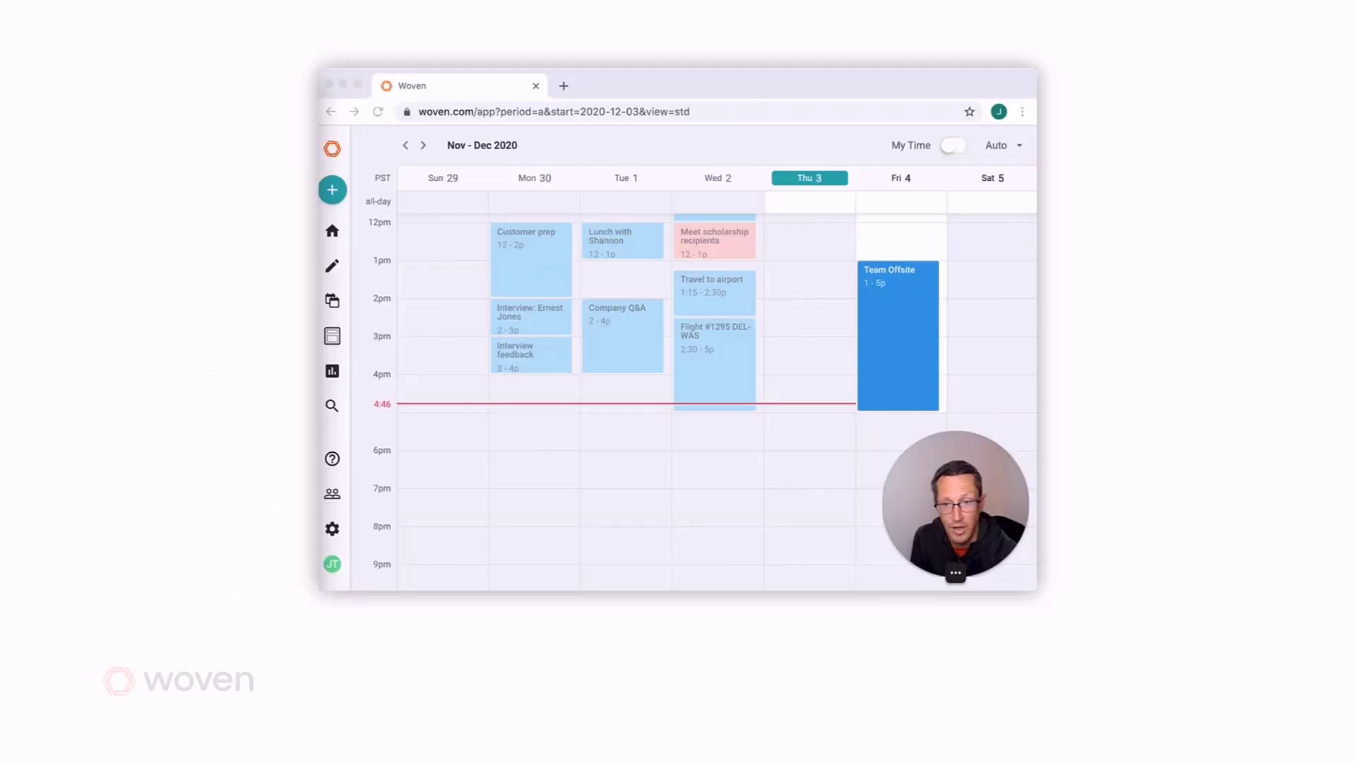
click(332, 189)
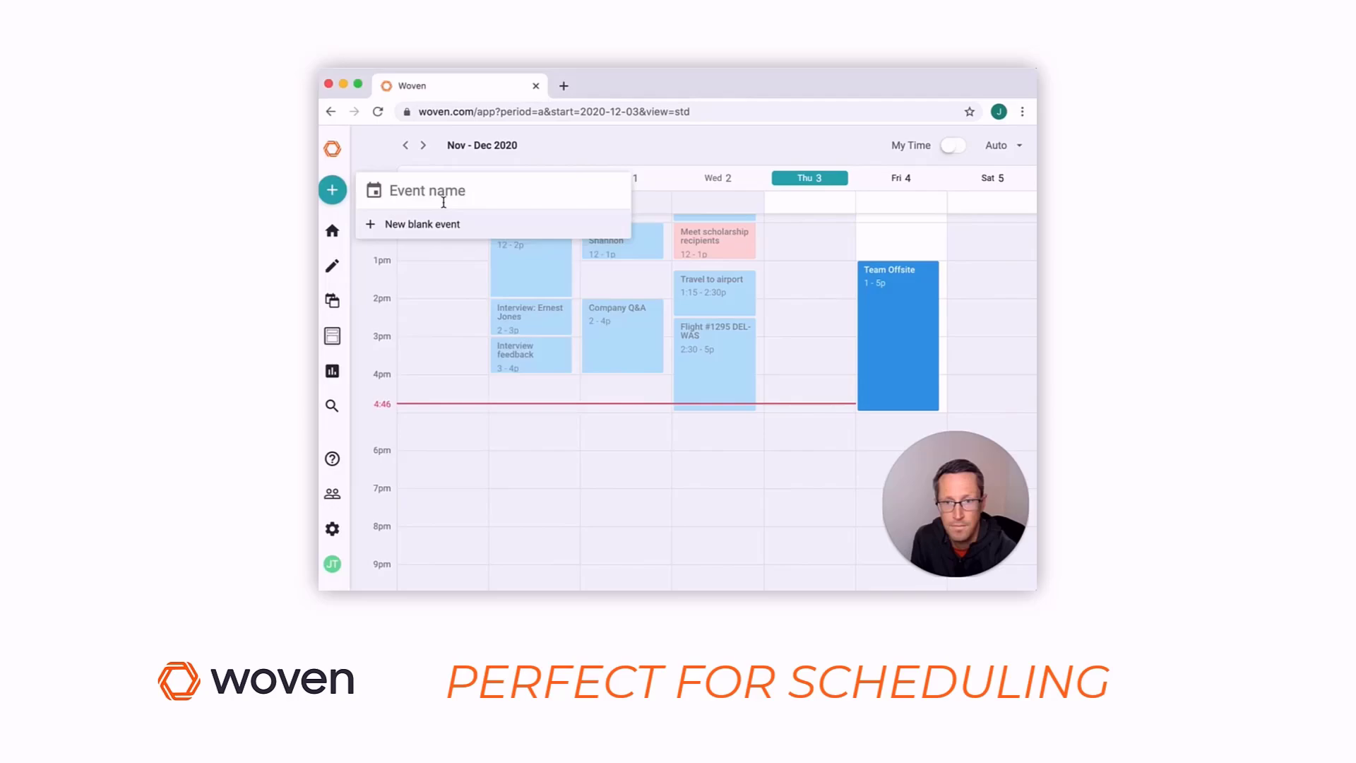
click(421, 225)
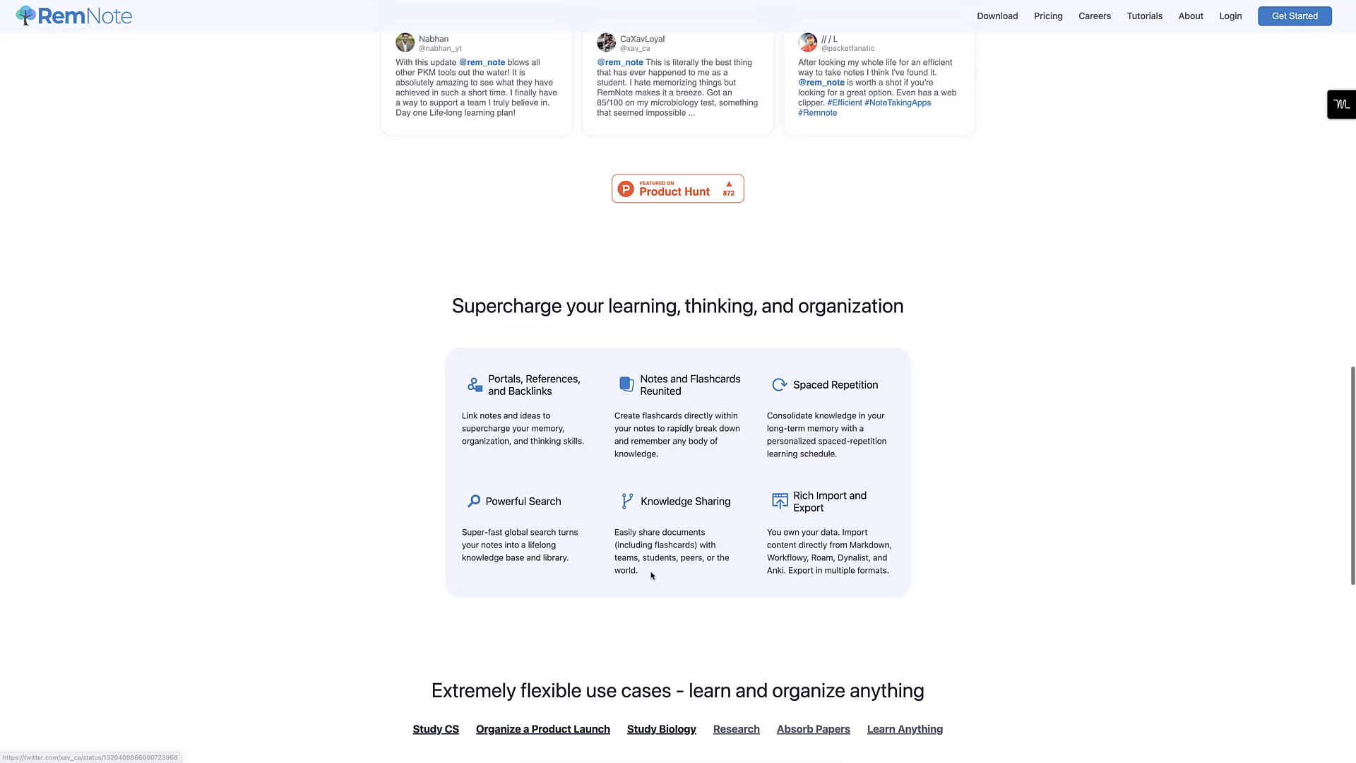
Show the Research use case with the Absorb Papers example of notes beside a paper.
scroll(down, 3)
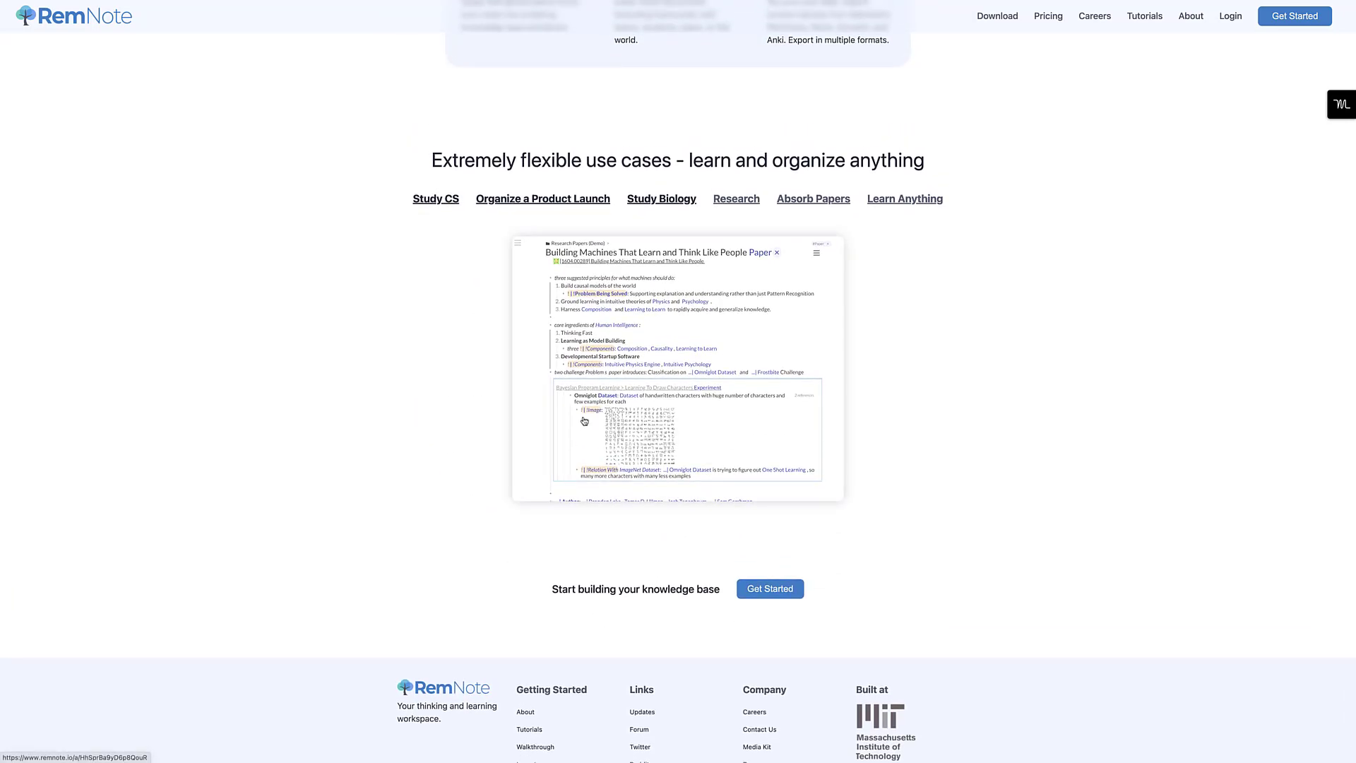
click(542, 198)
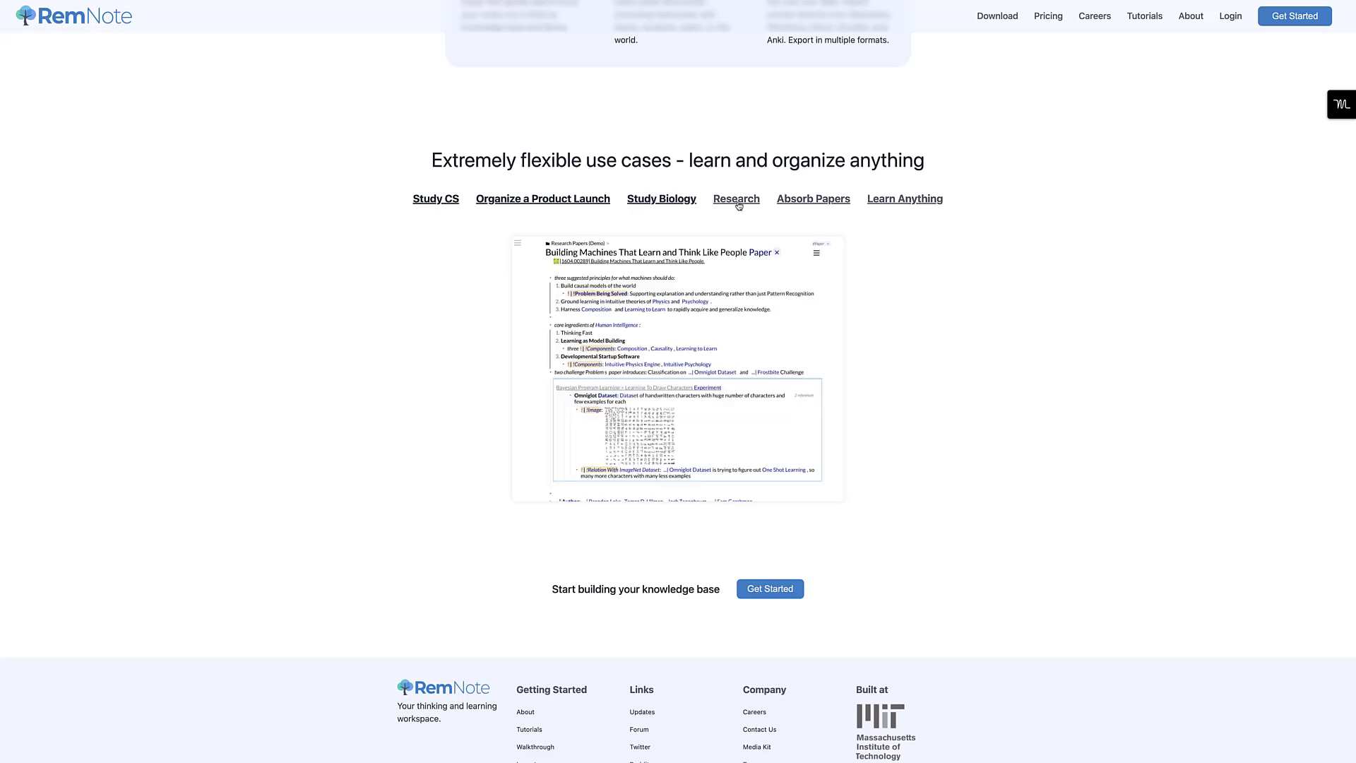
click(812, 198)
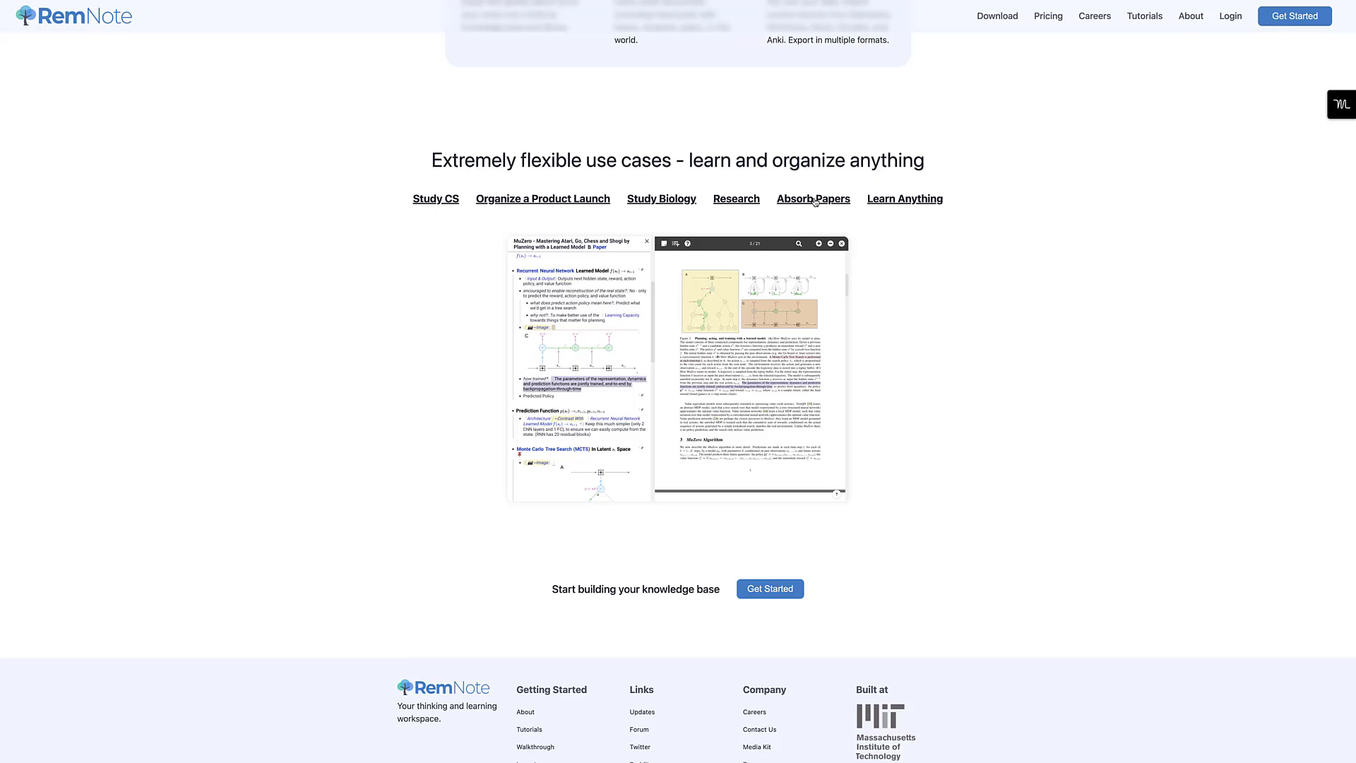
mouse_move(850, 201)
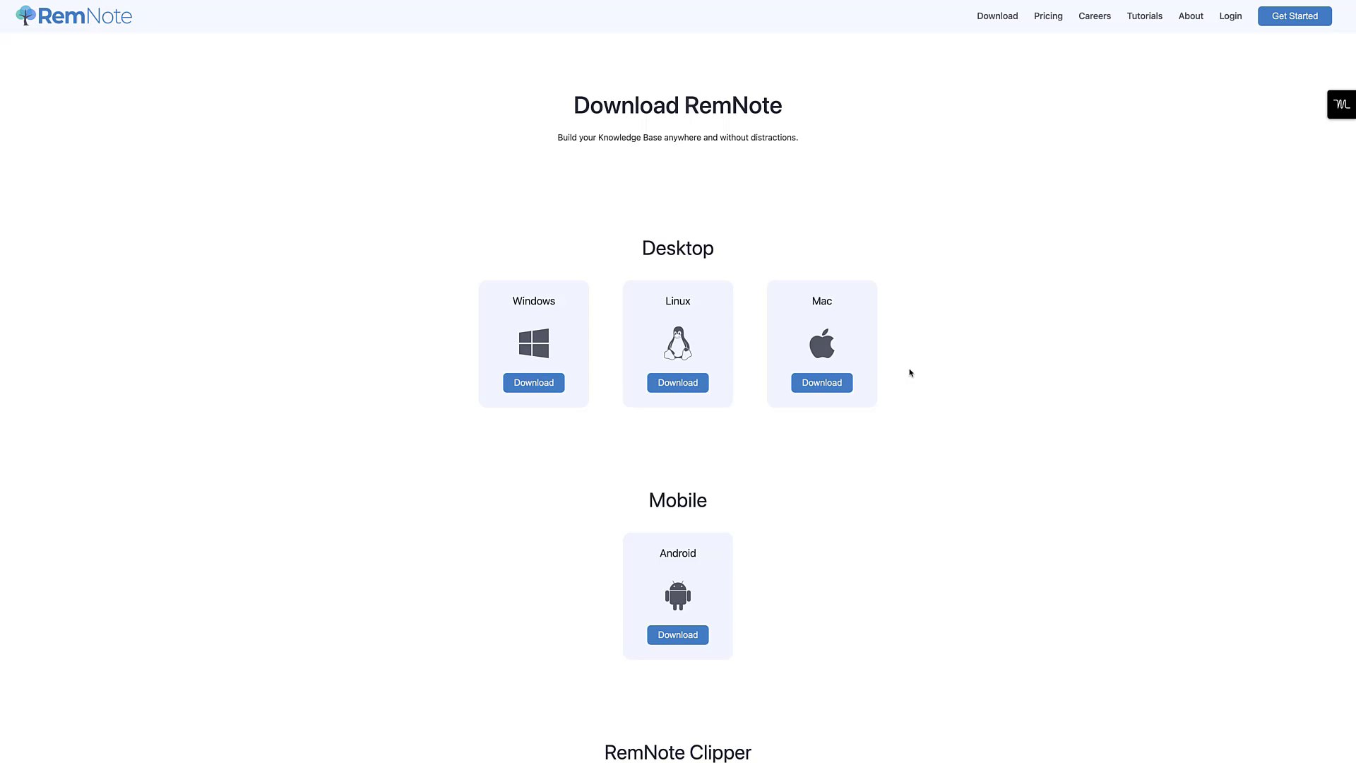
Review the Download page's Windows, Linux, Mac, Android and Chrome options, then go to Pricing.
scroll(down, 3)
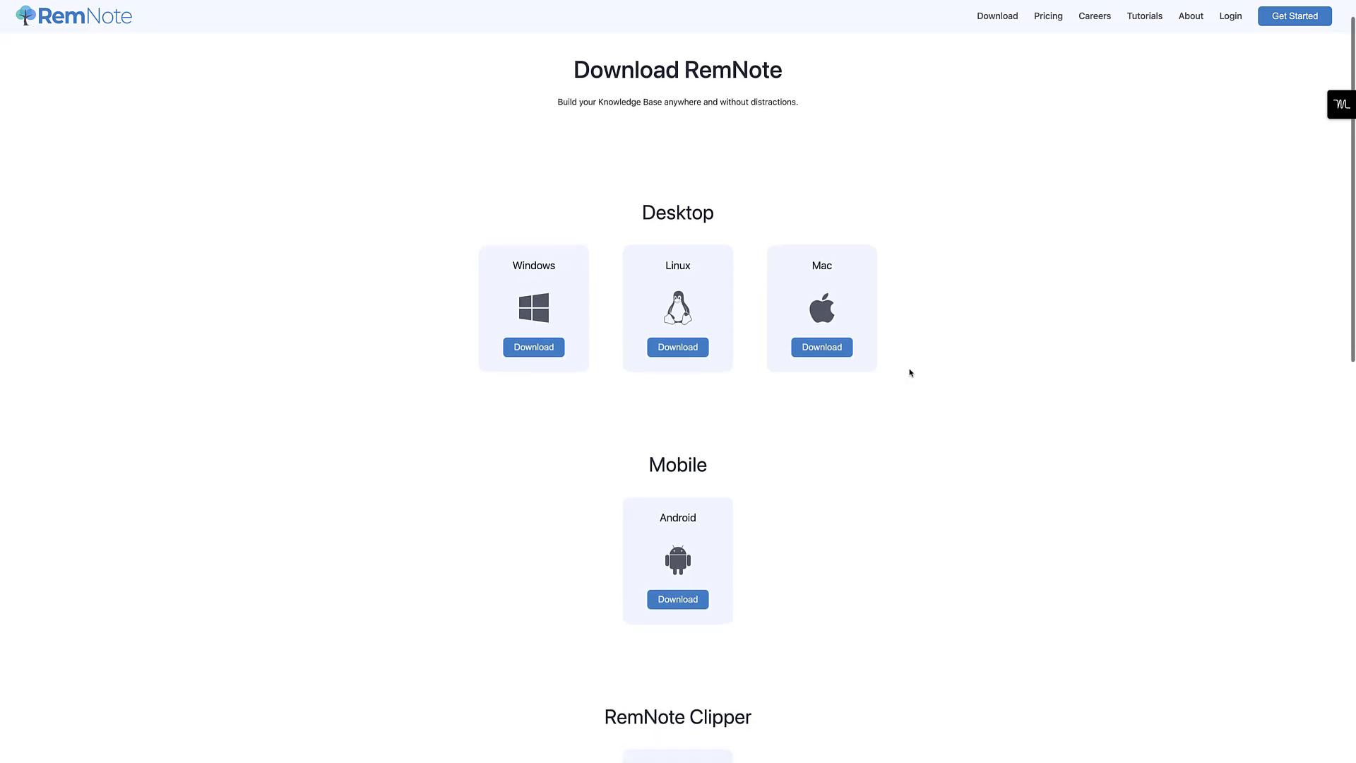
scroll(down, 3)
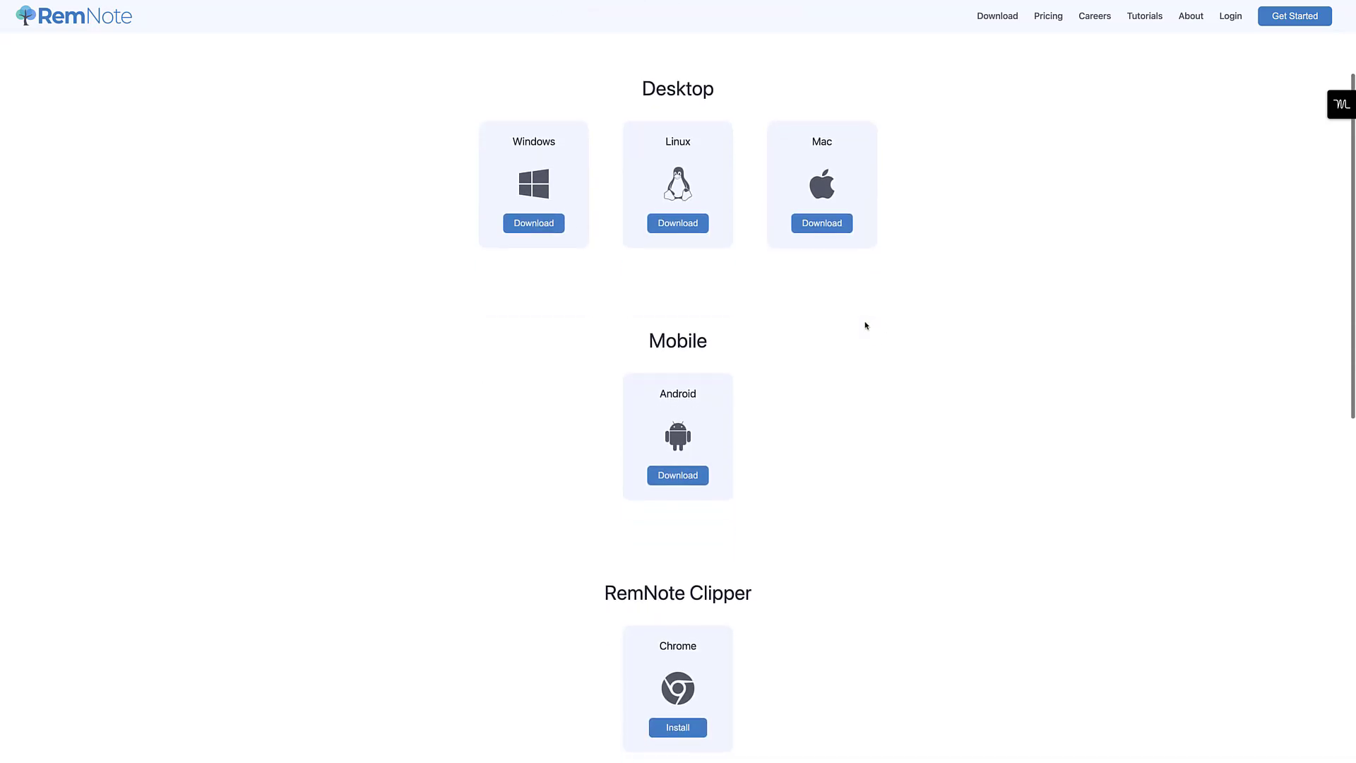
scroll(down, 3)
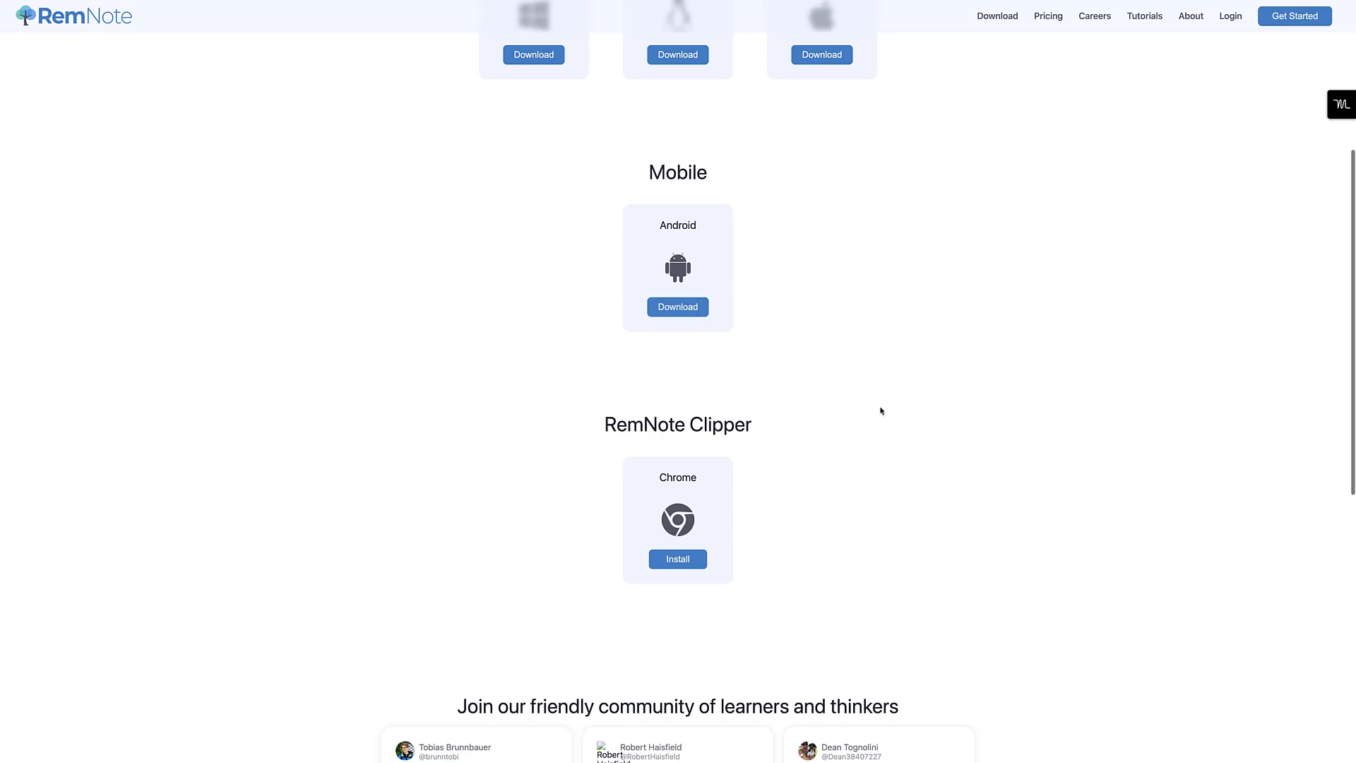
scroll(up, 3)
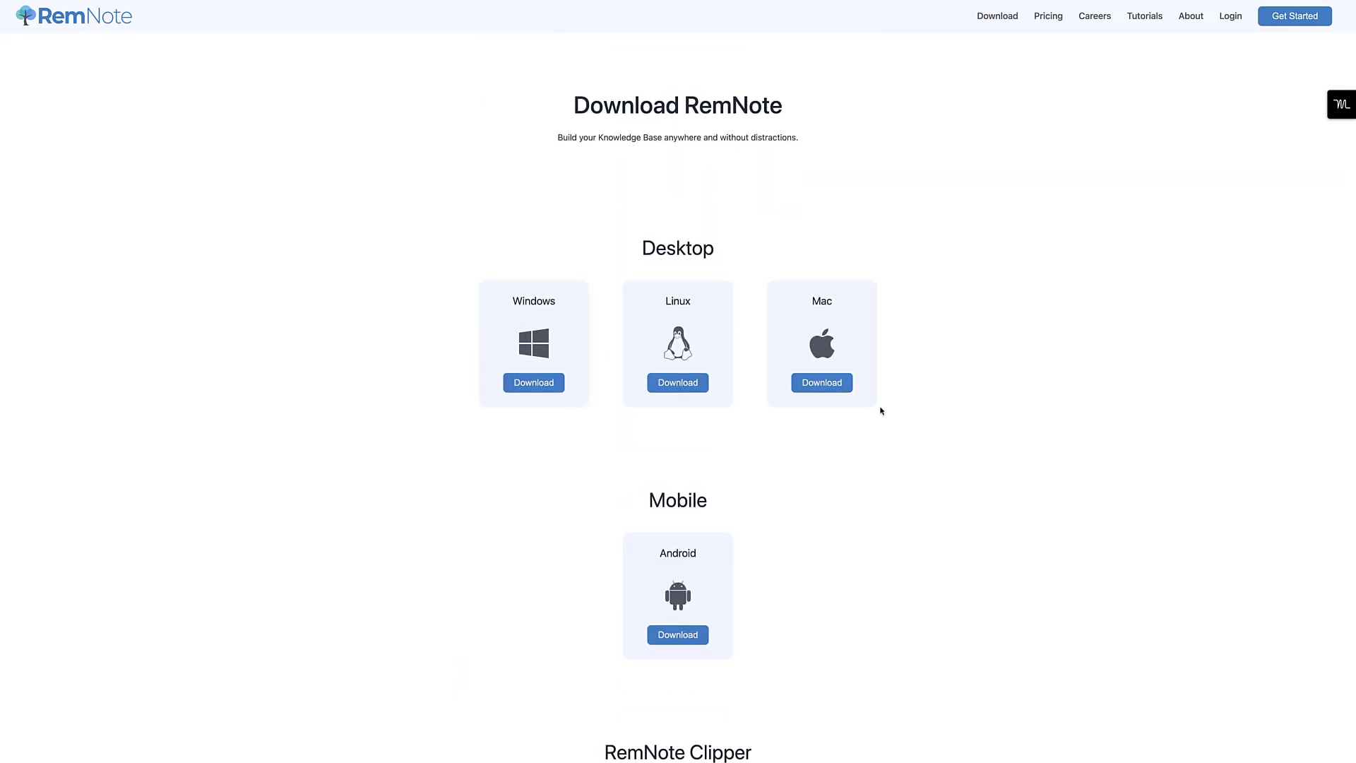
mouse_move(771, 608)
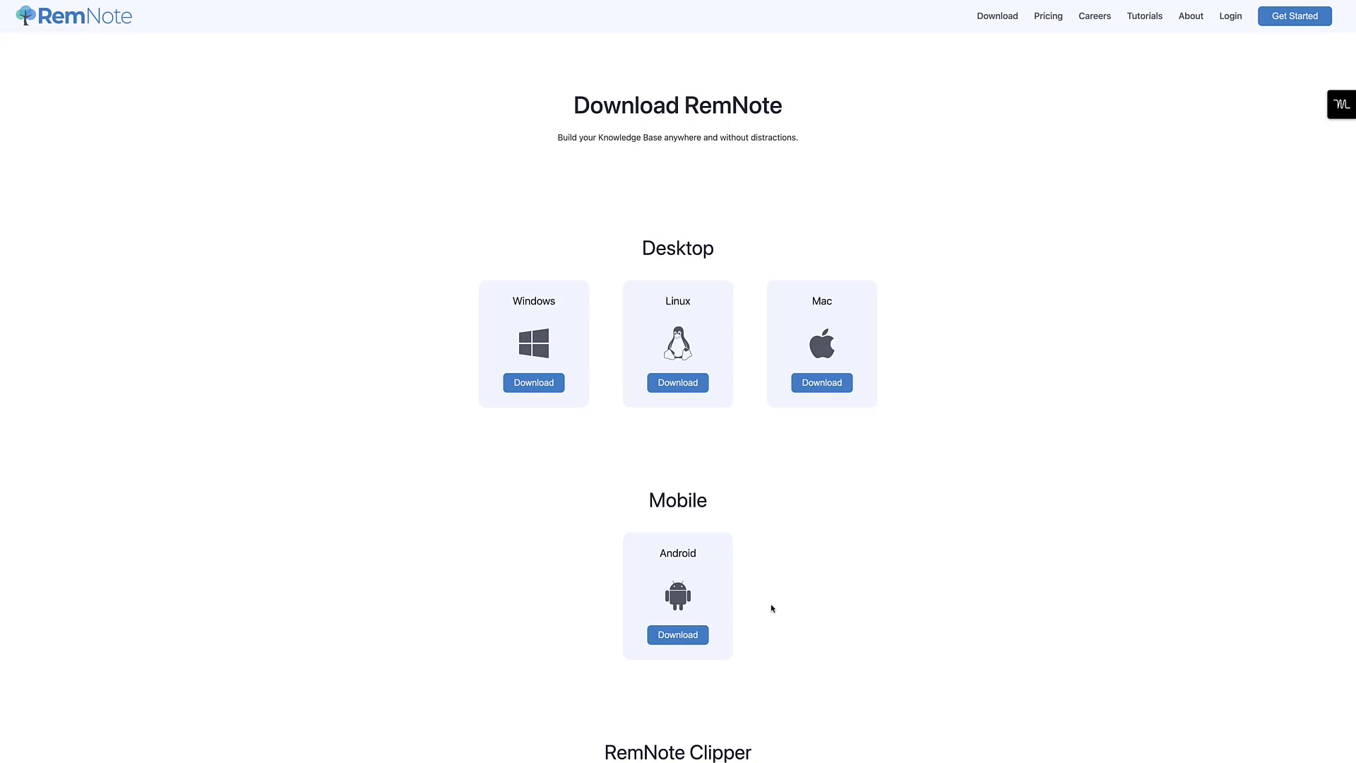
mouse_move(888, 399)
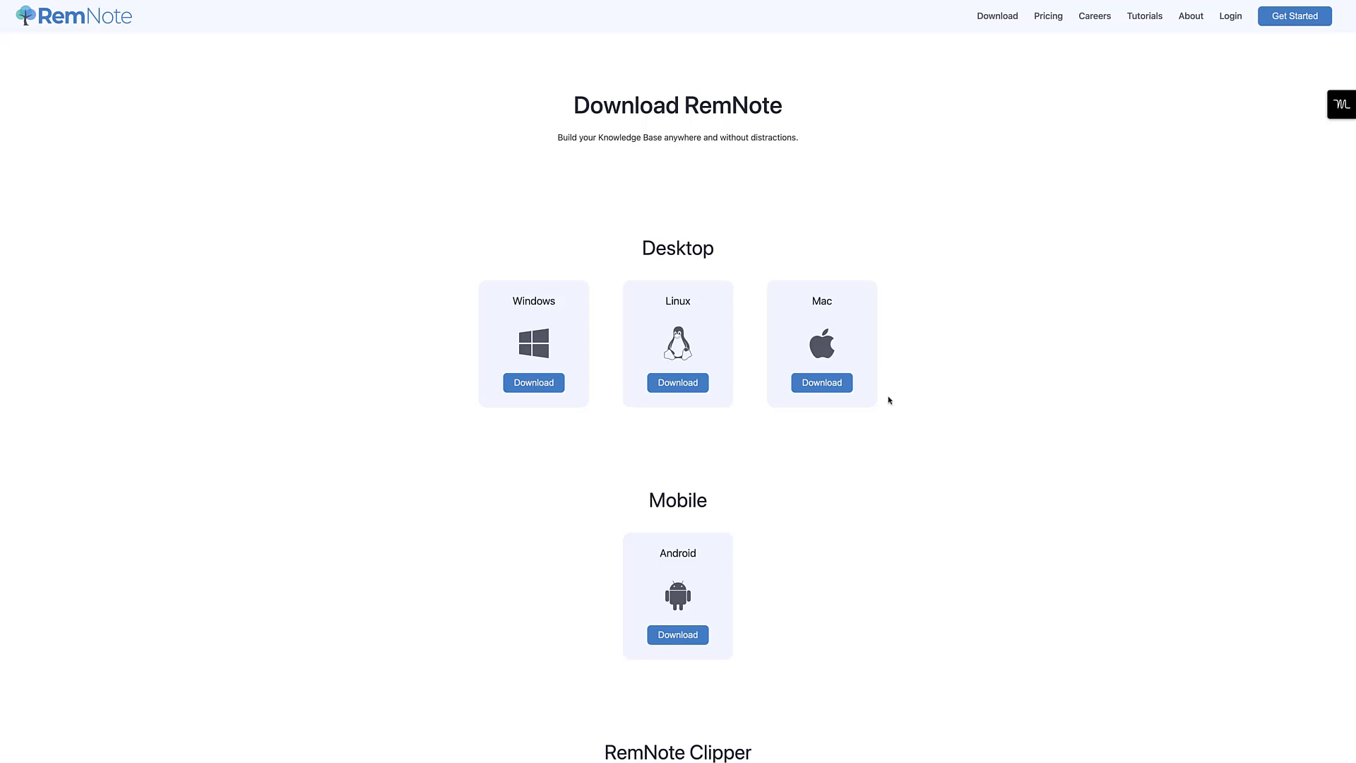
click(1046, 15)
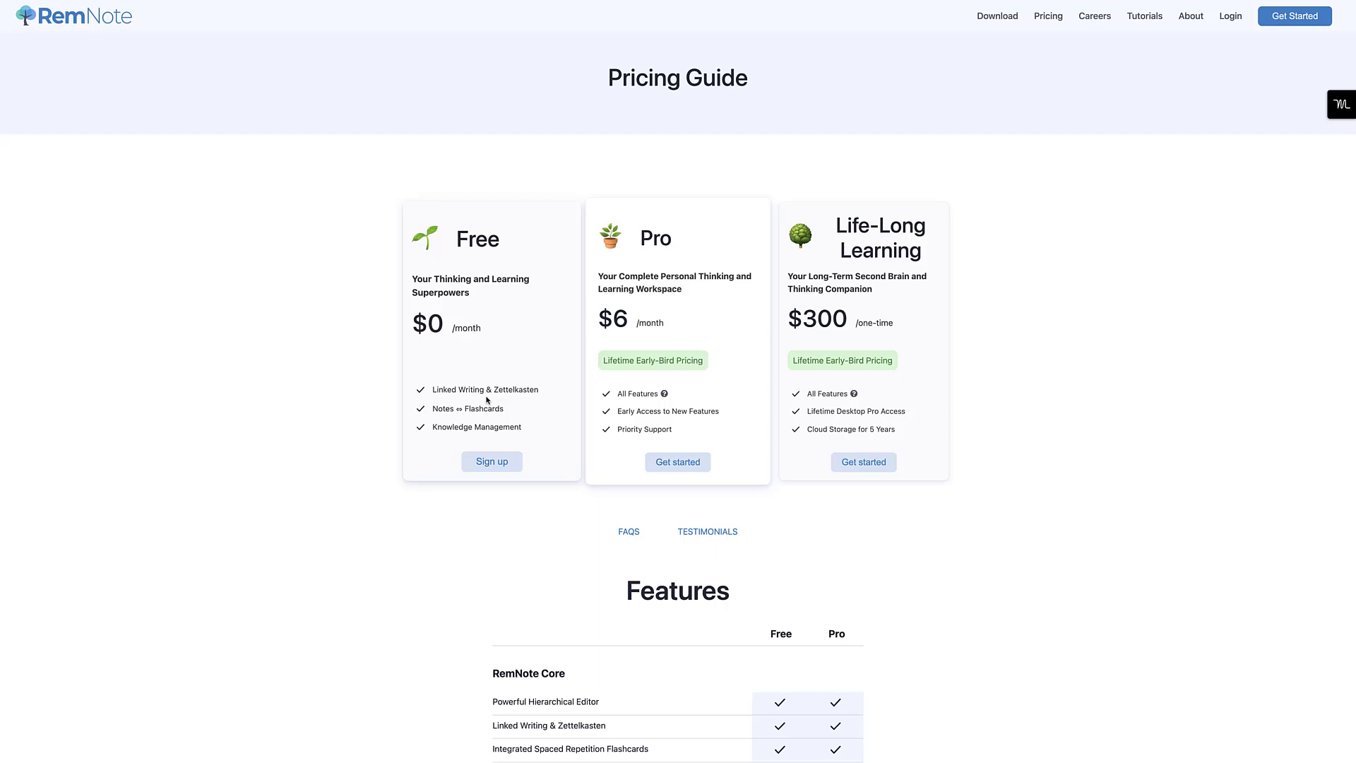
mouse_move(452, 408)
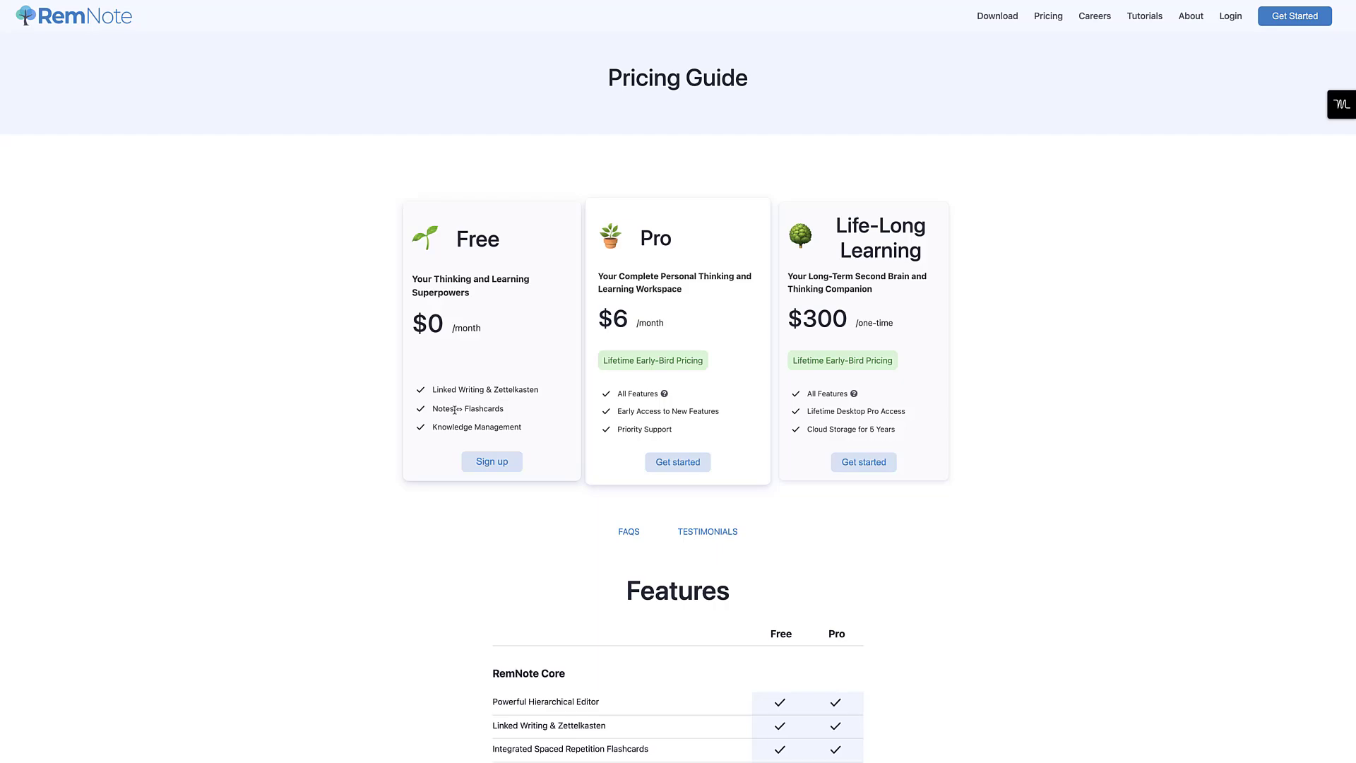
mouse_move(476, 425)
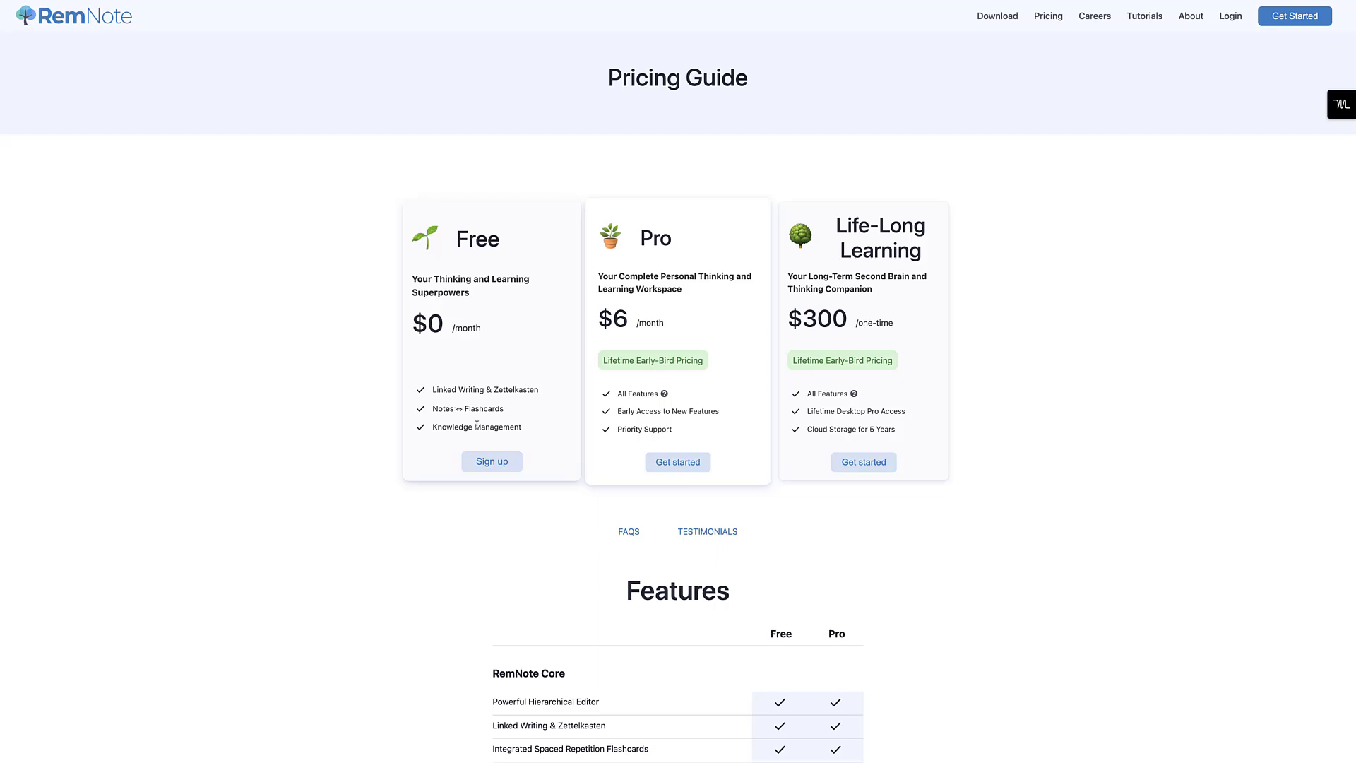
mouse_move(507, 436)
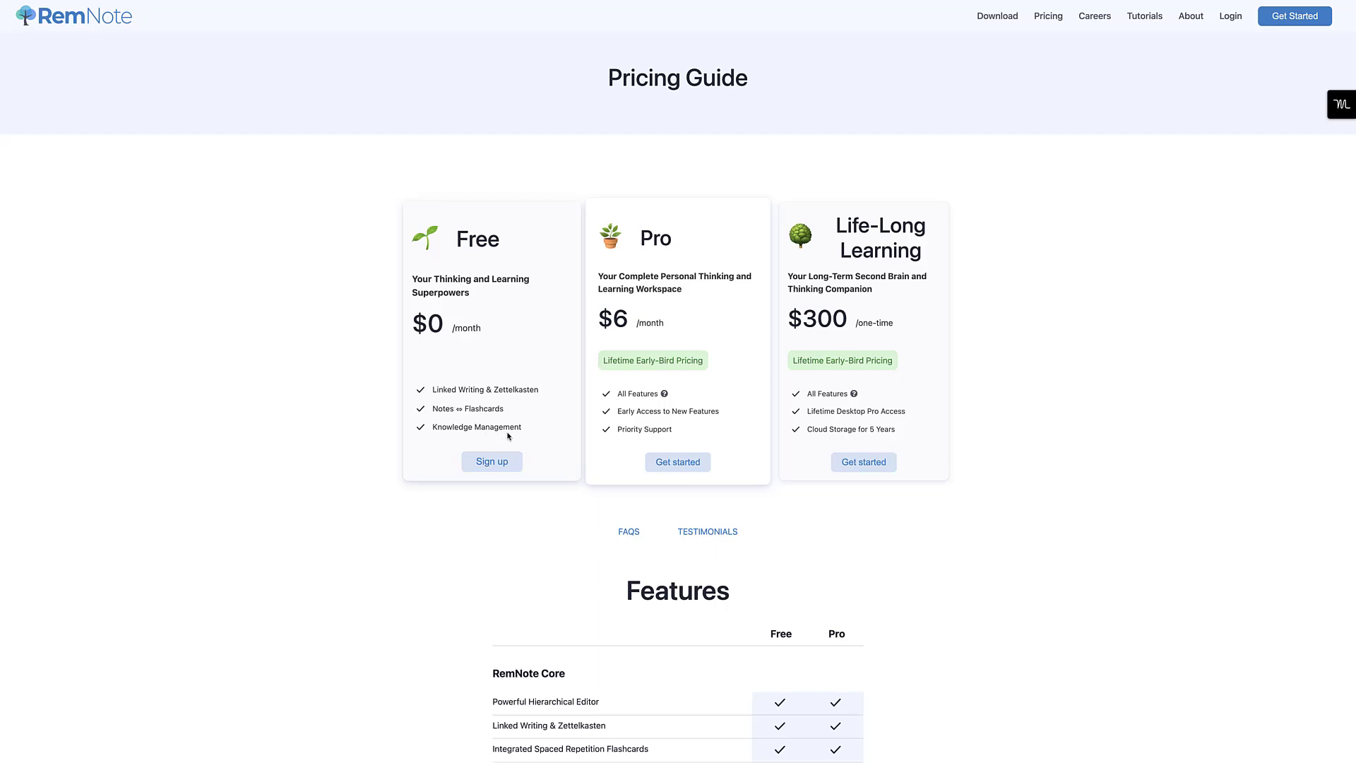
scroll(down, 3)
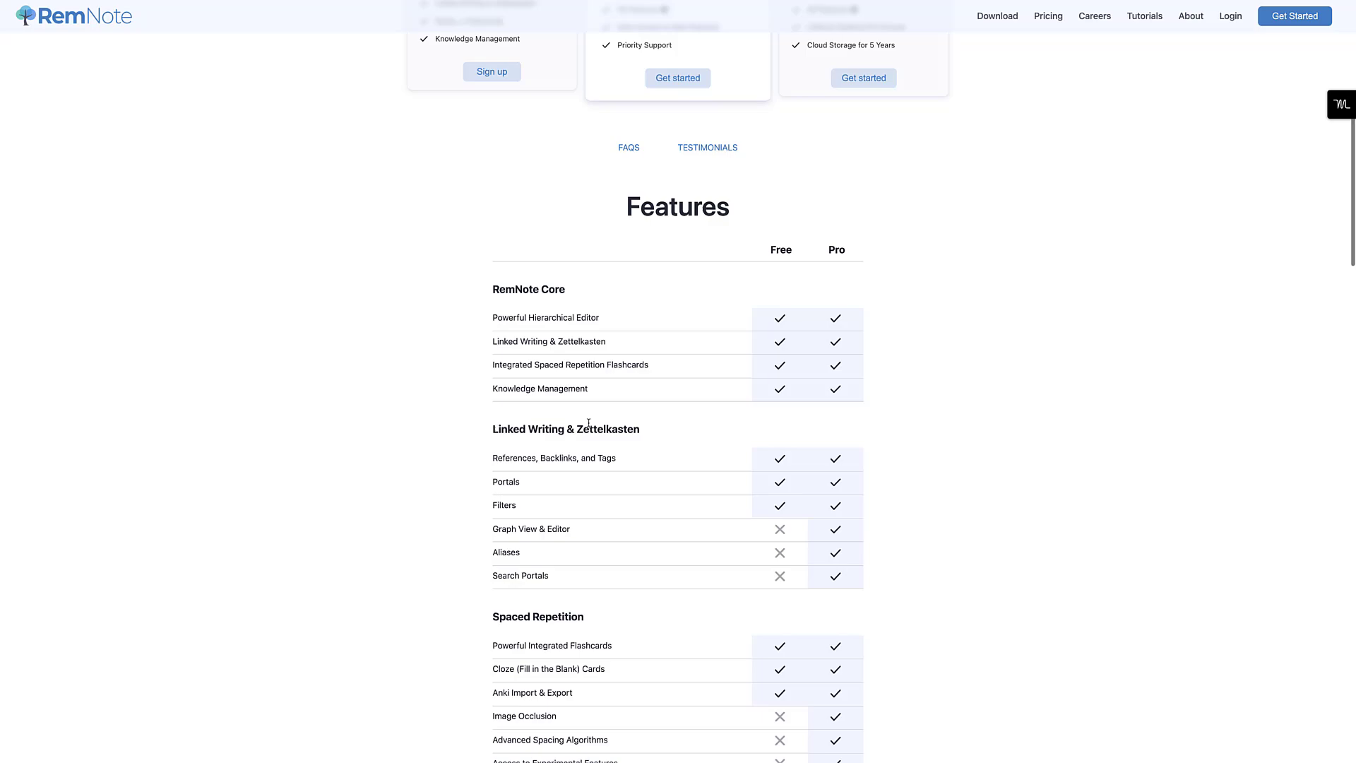
scroll(down, 3)
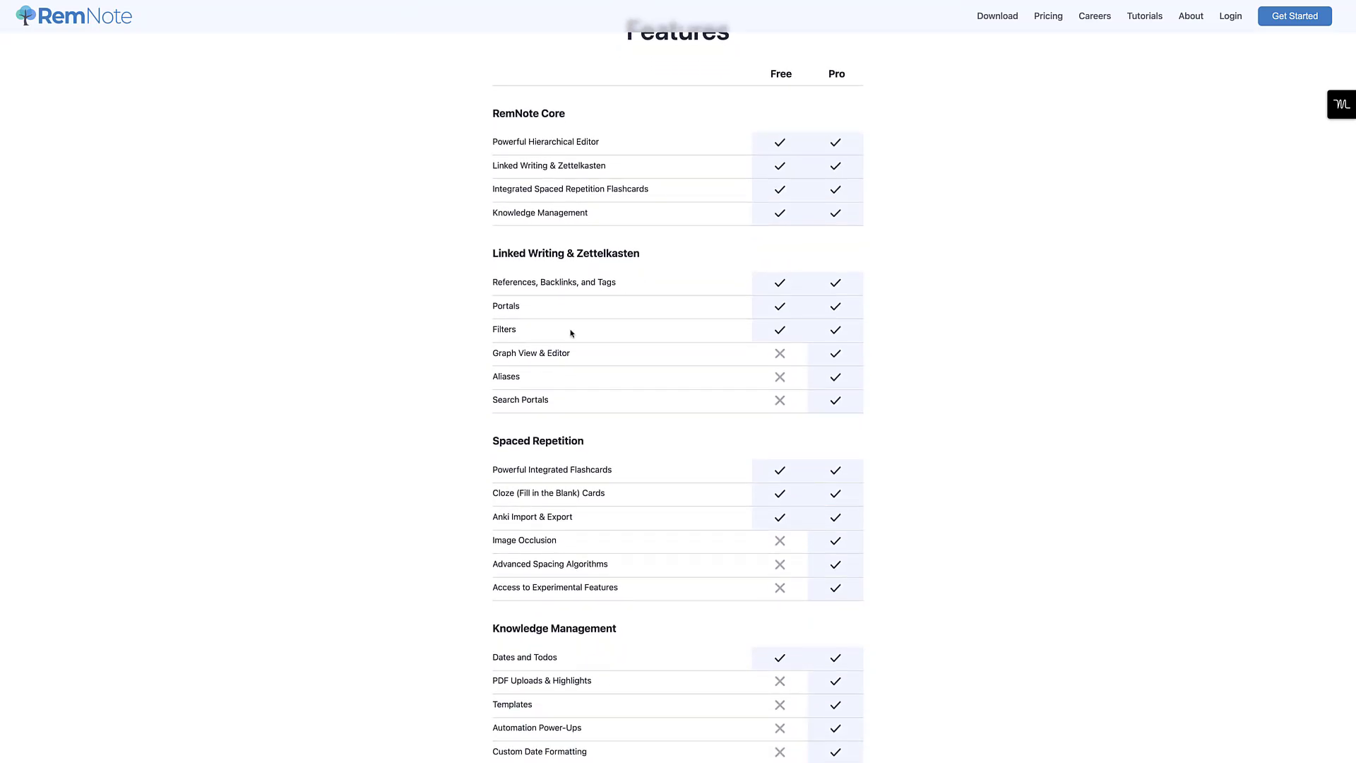
mouse_move(517, 399)
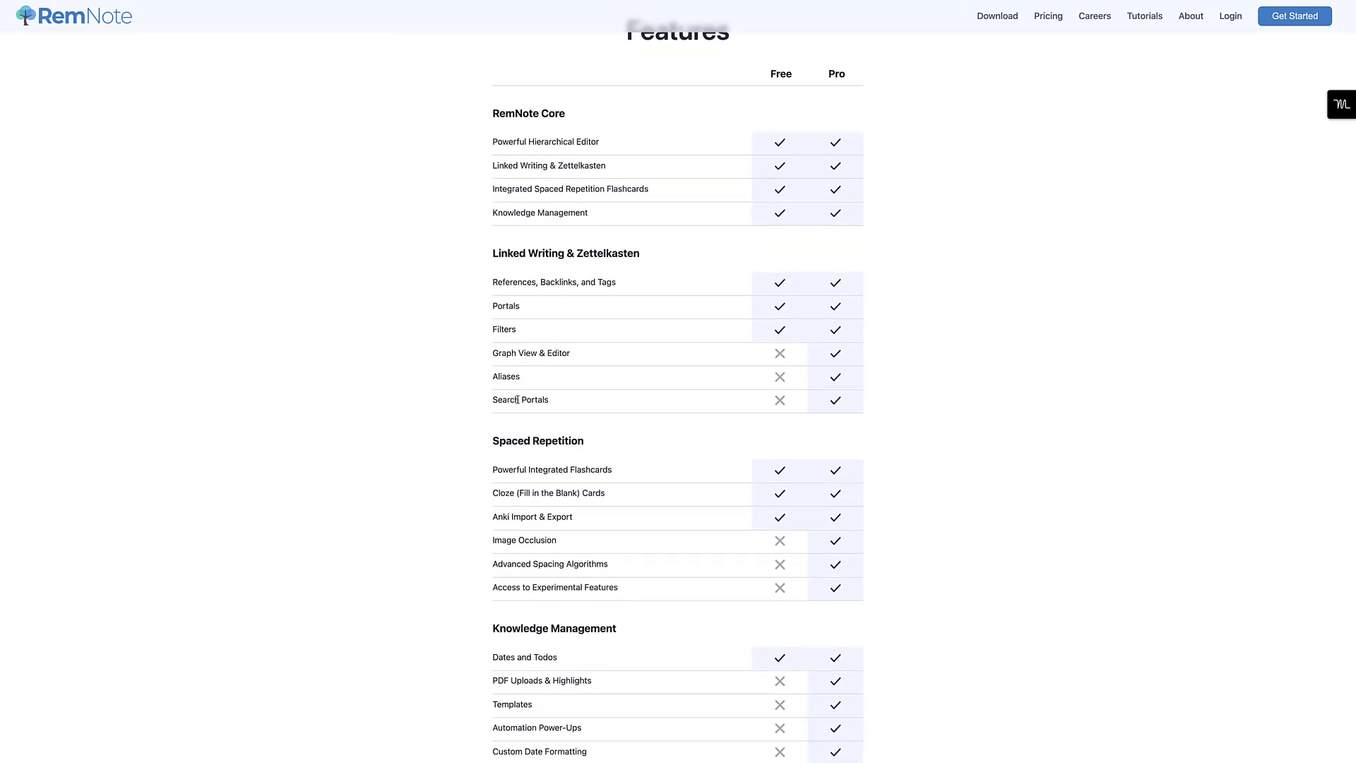
scroll(down, 3)
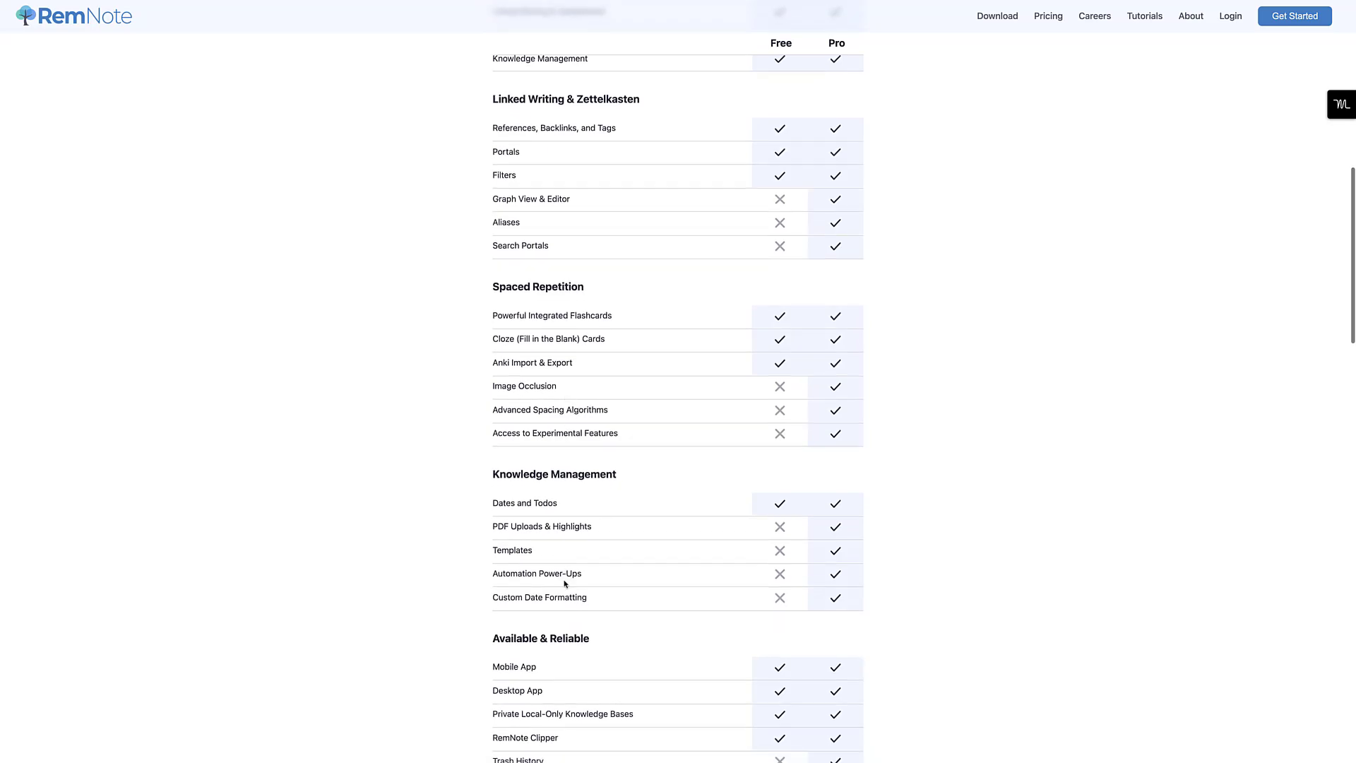
scroll(down, 3)
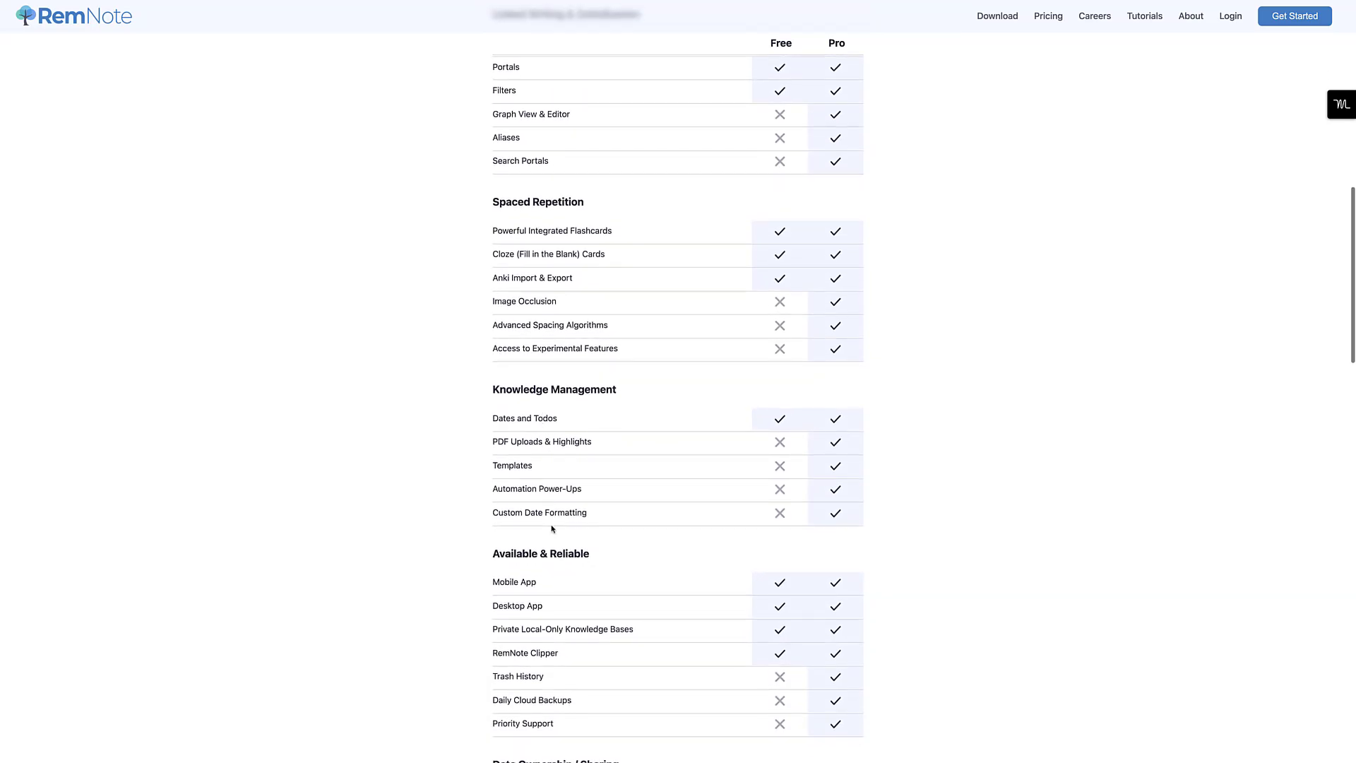
scroll(down, 3)
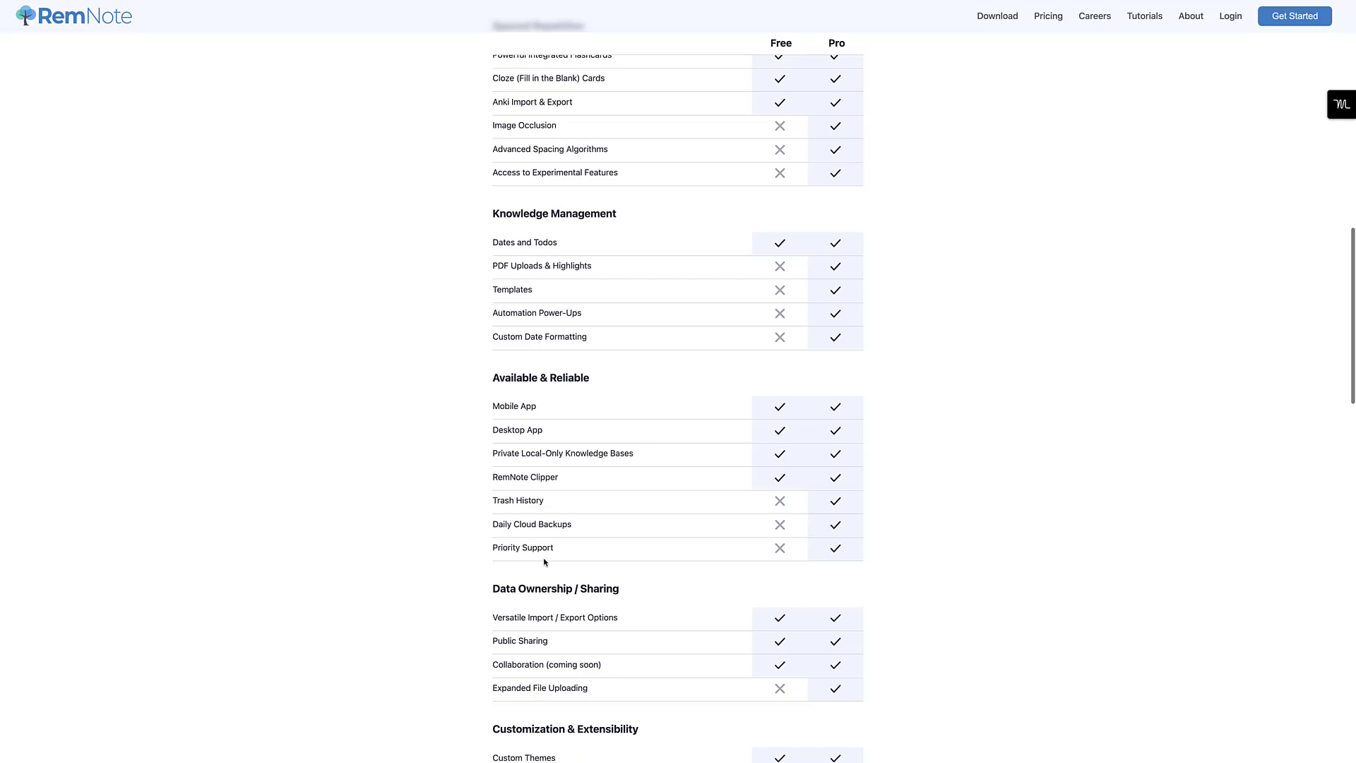
scroll(down, 3)
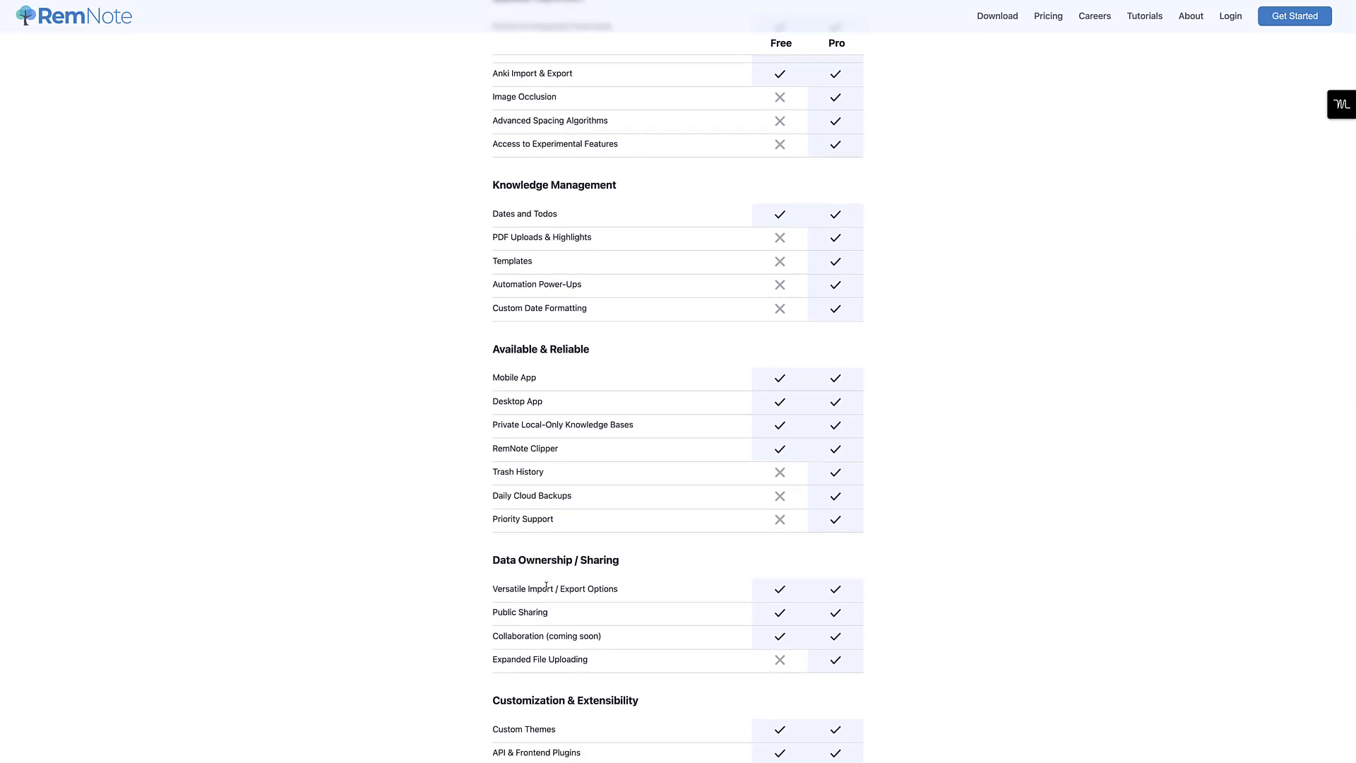
scroll(down, 3)
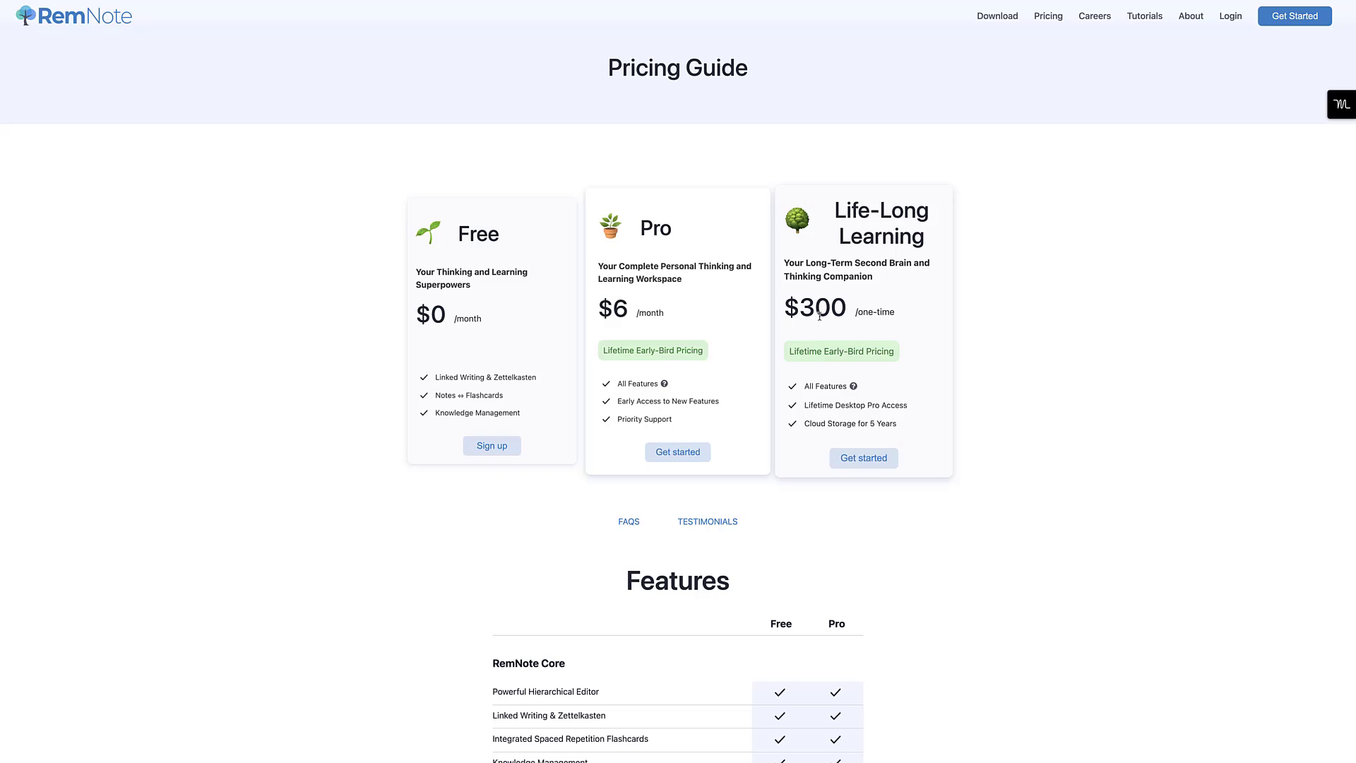
mouse_move(787, 254)
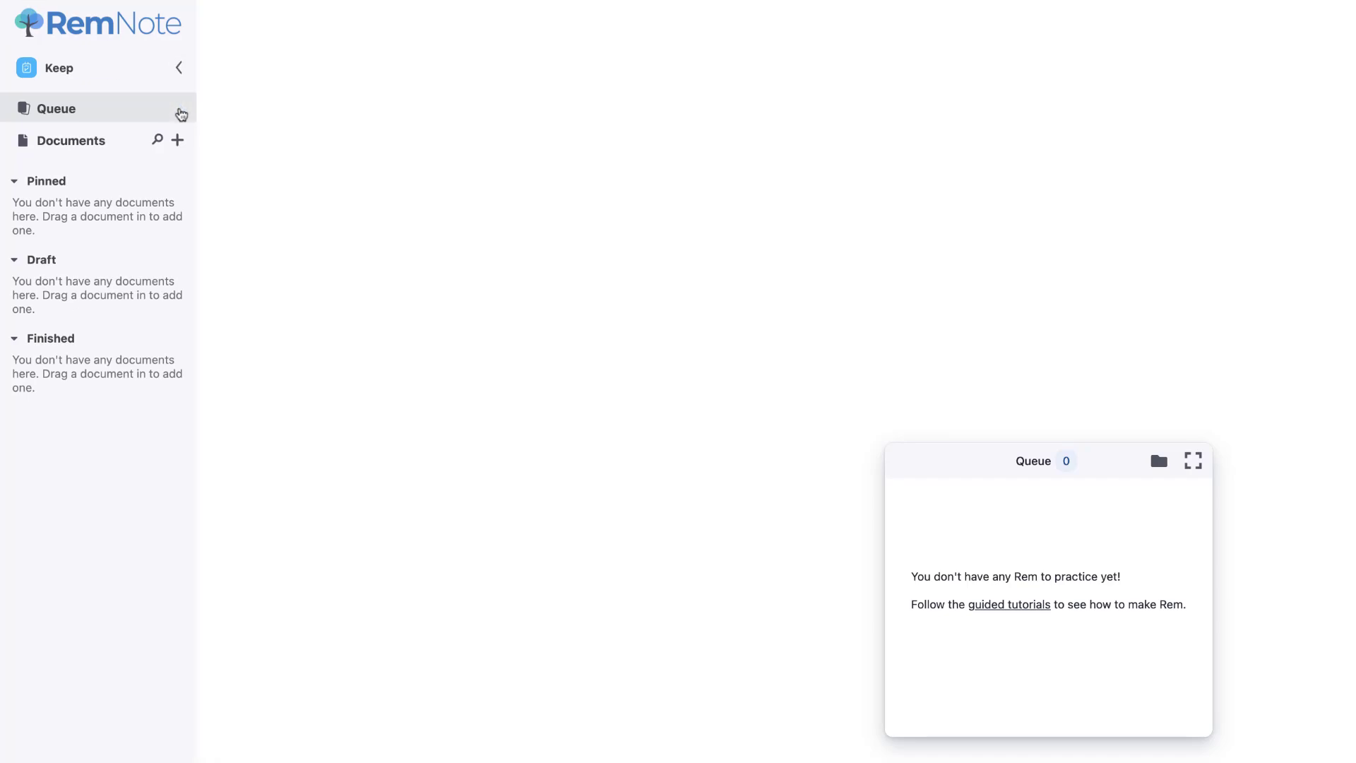
mouse_move(101, 108)
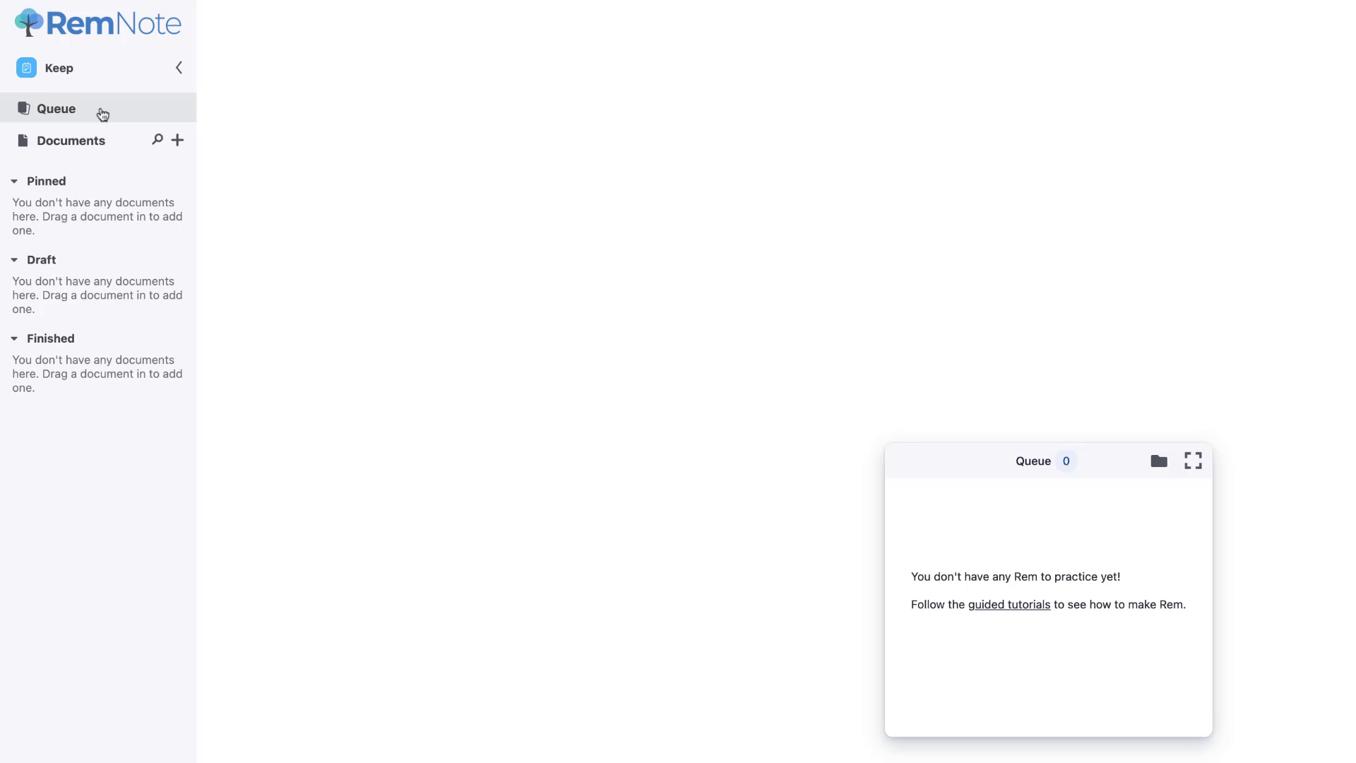
mouse_move(93, 114)
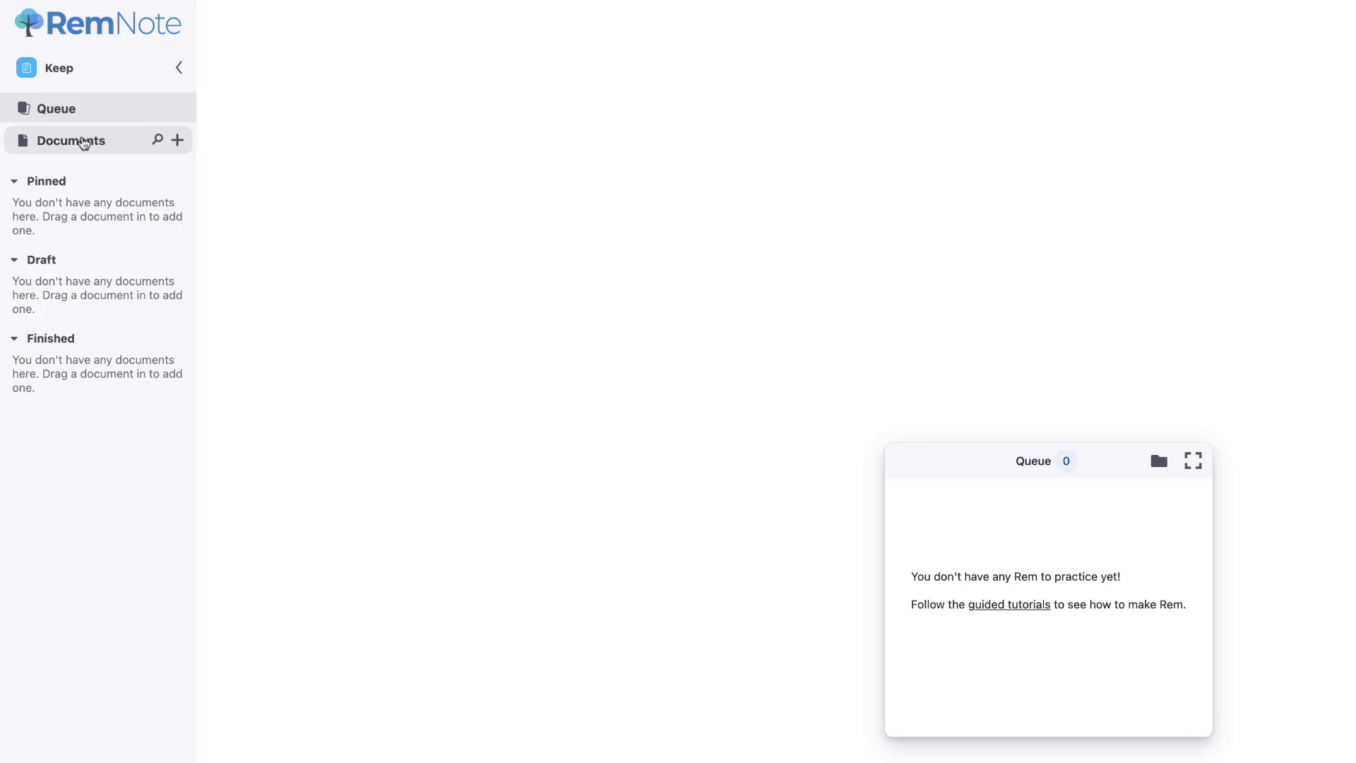
Bring up the new-item choices (document, folder, quick add) next to Documents in the sidebar.
click(178, 140)
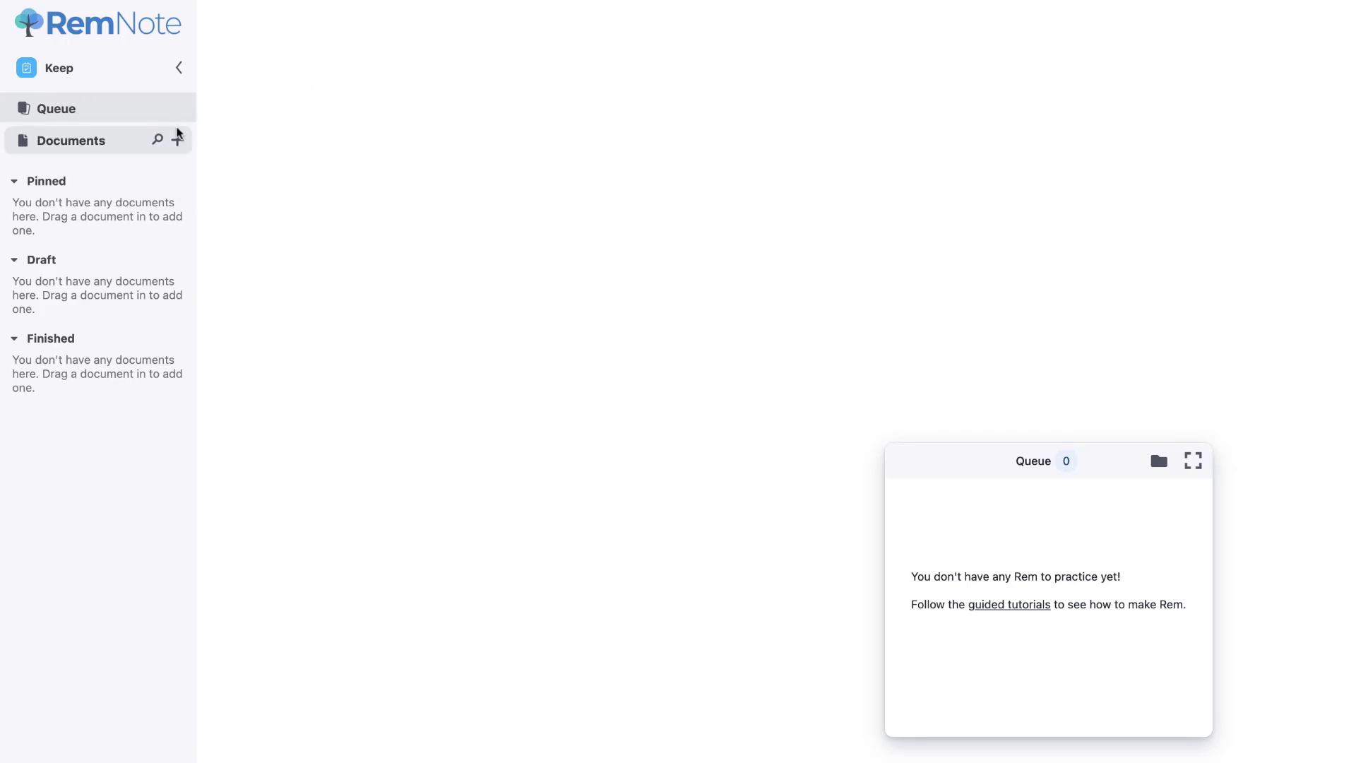
click(178, 139)
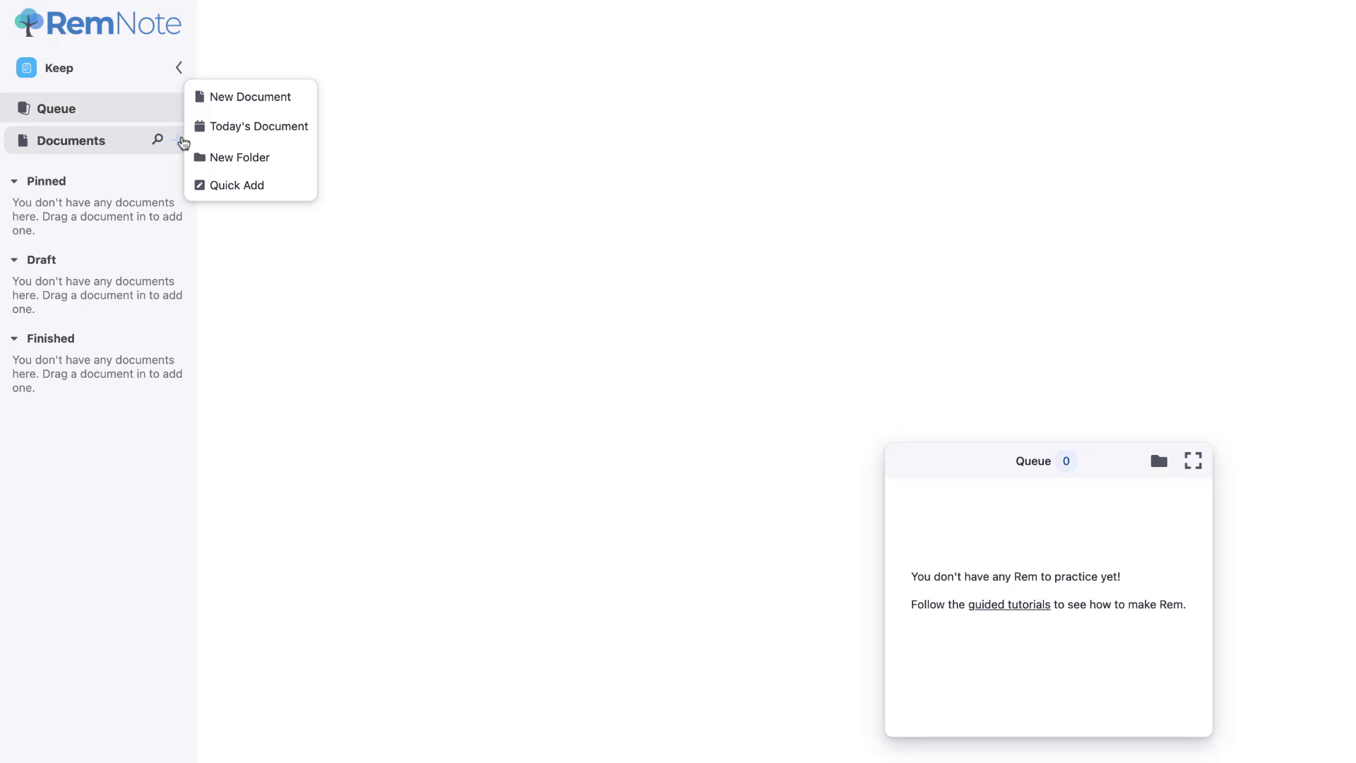
mouse_move(251, 126)
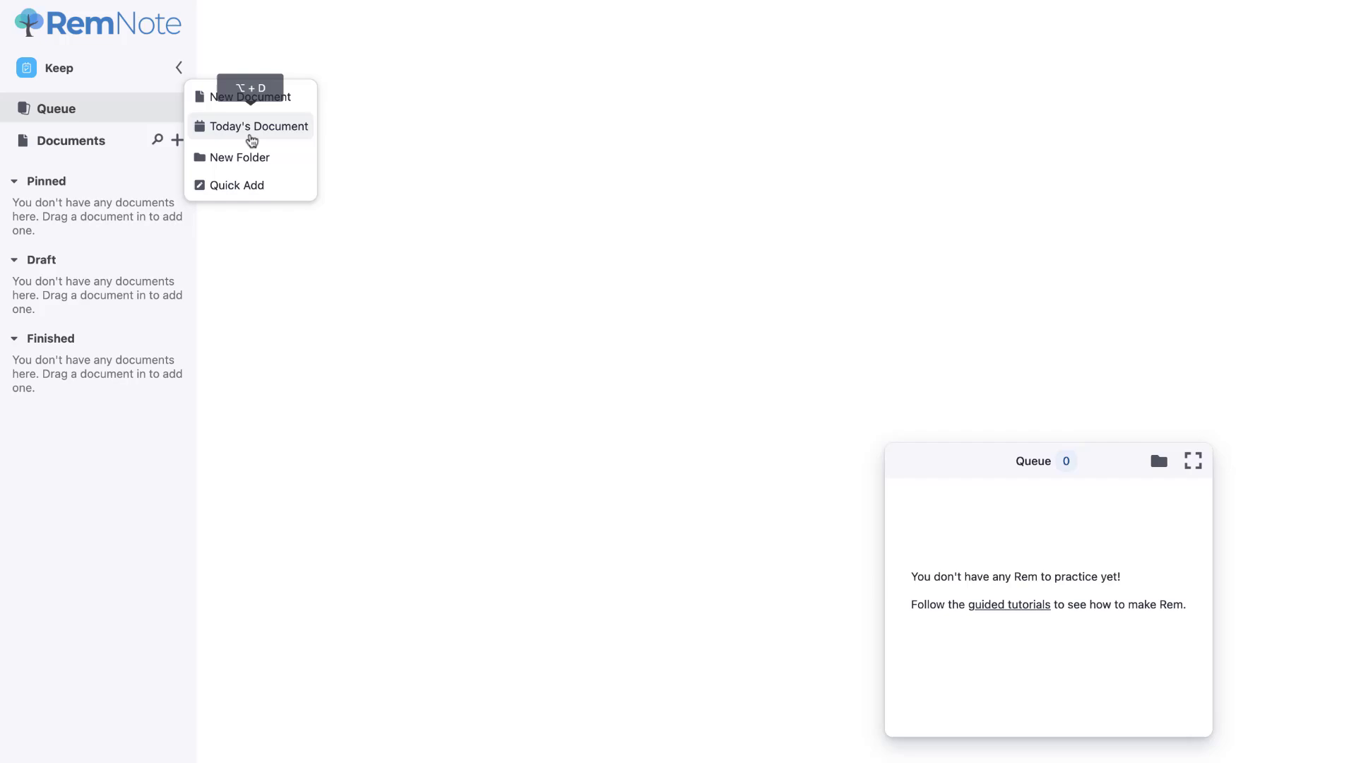
mouse_move(257, 161)
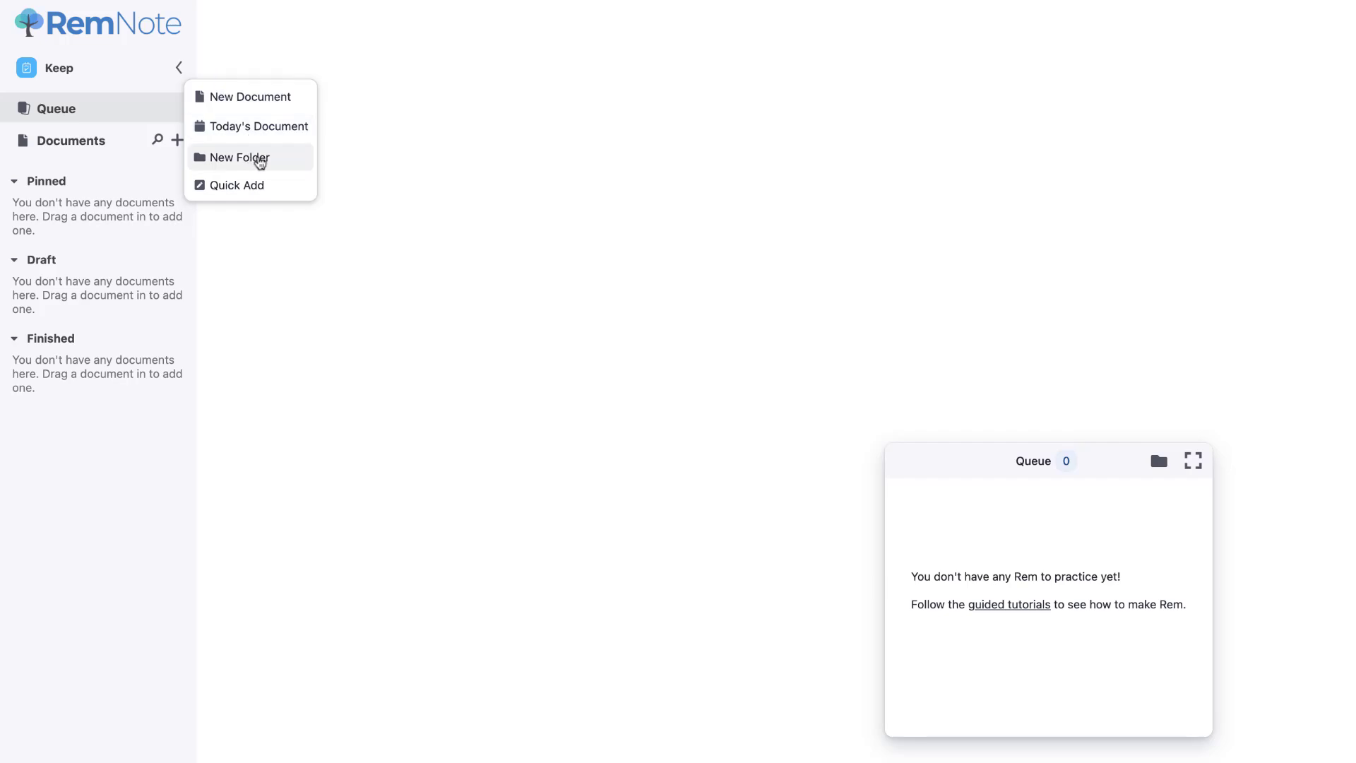
mouse_move(240, 185)
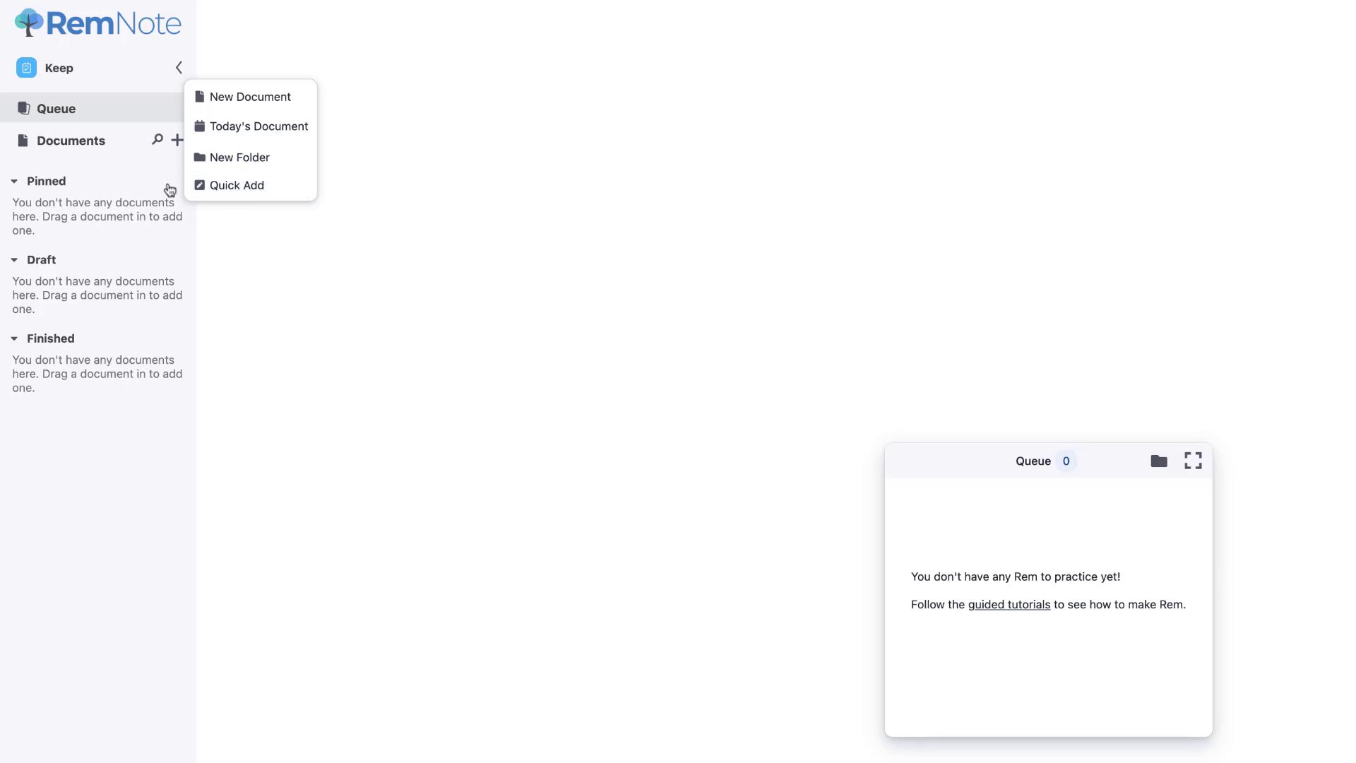
Create a new blank Untitled document under Draft, starting the Create a Flashcard tour.
click(79, 390)
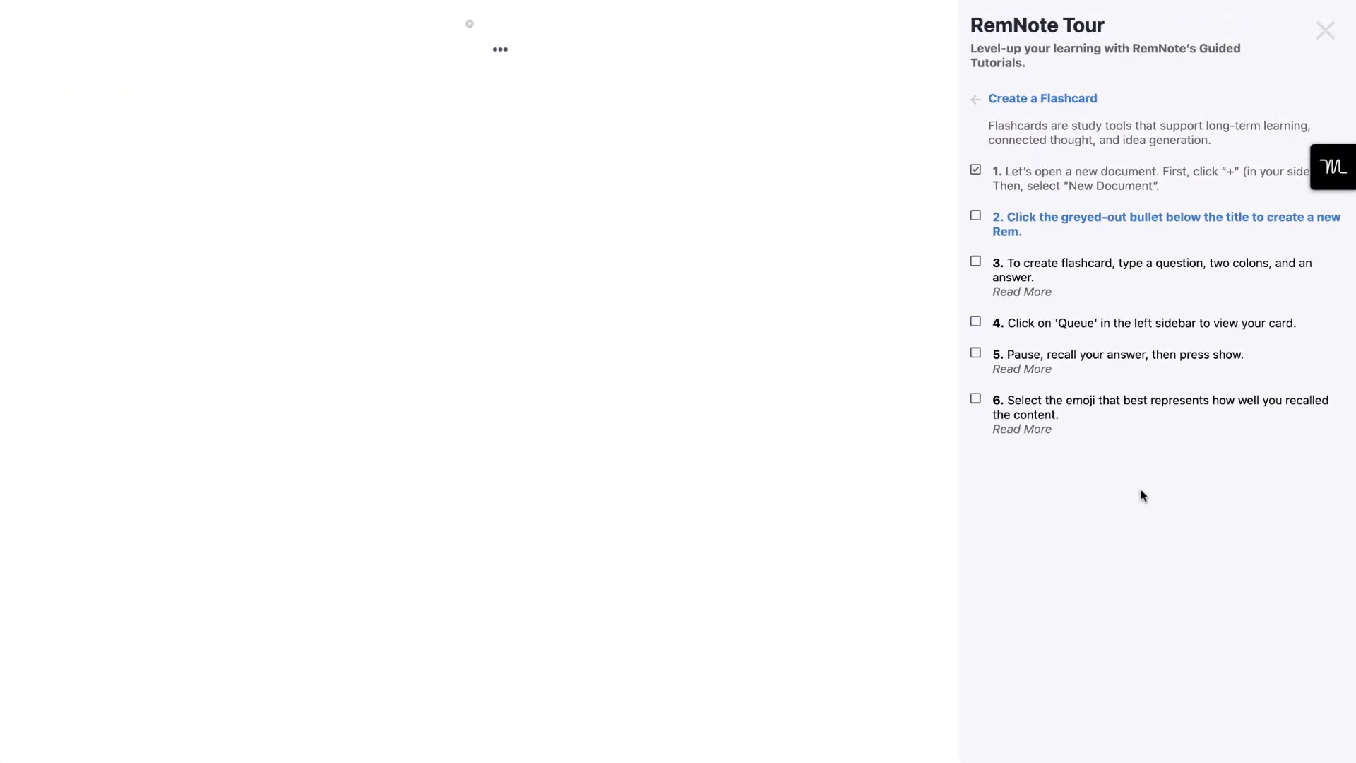
mouse_move(1105, 221)
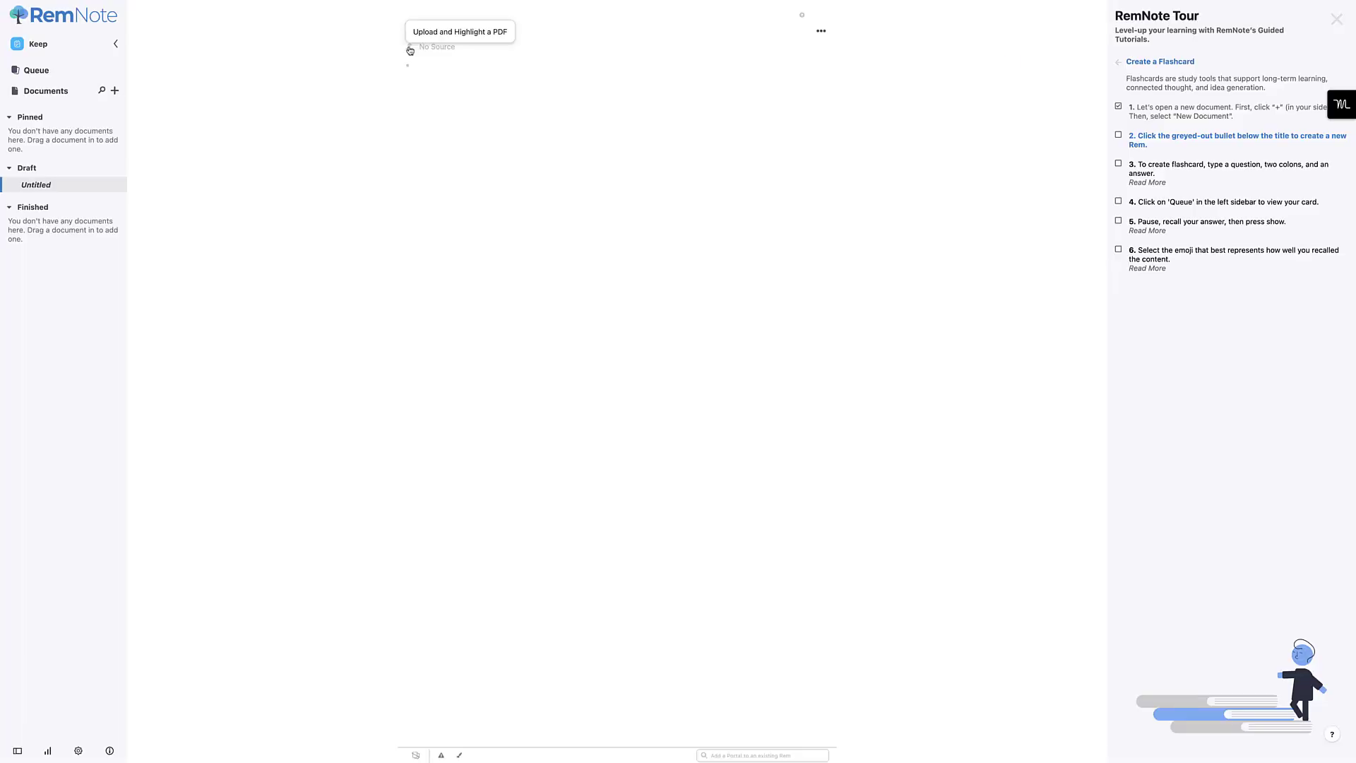
Title the document 'Demo' and add a first rem reading 'Example Page'.
text(Demo)
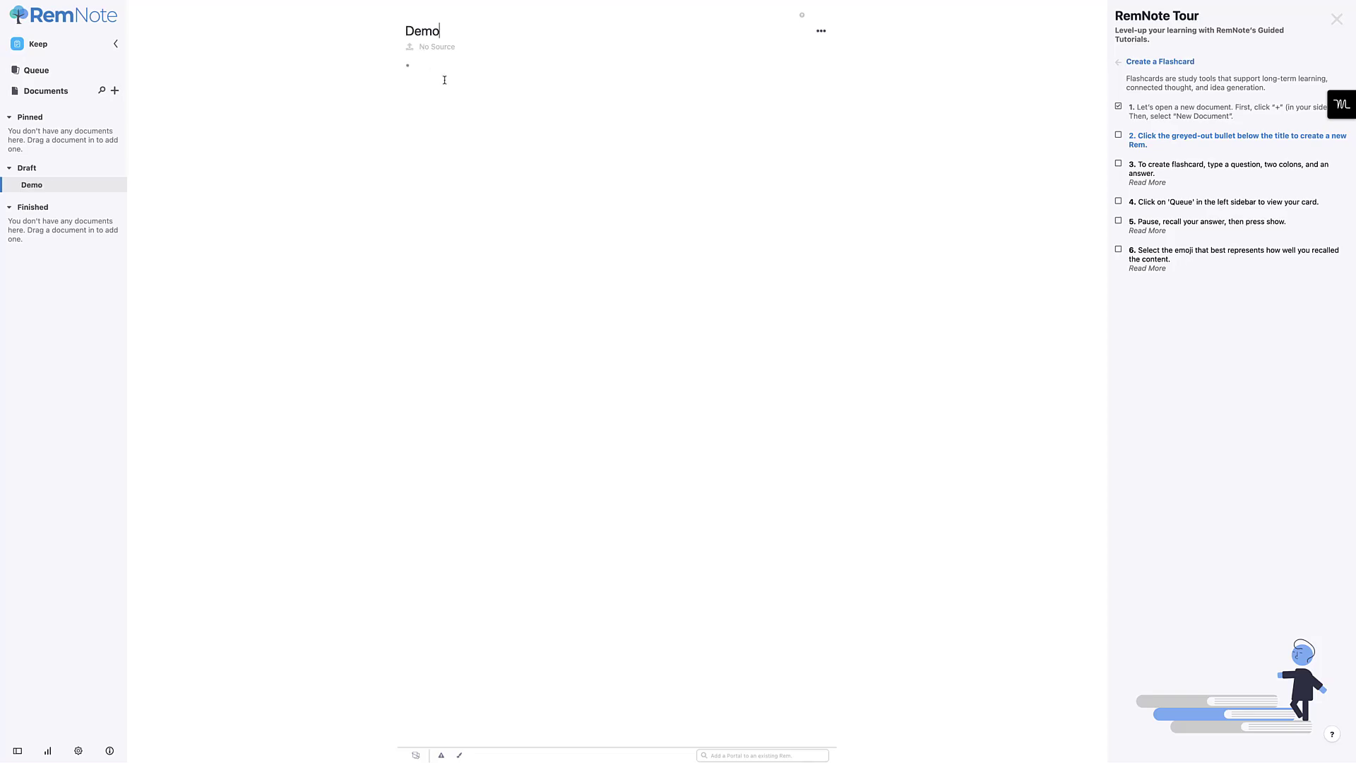
click(406, 66)
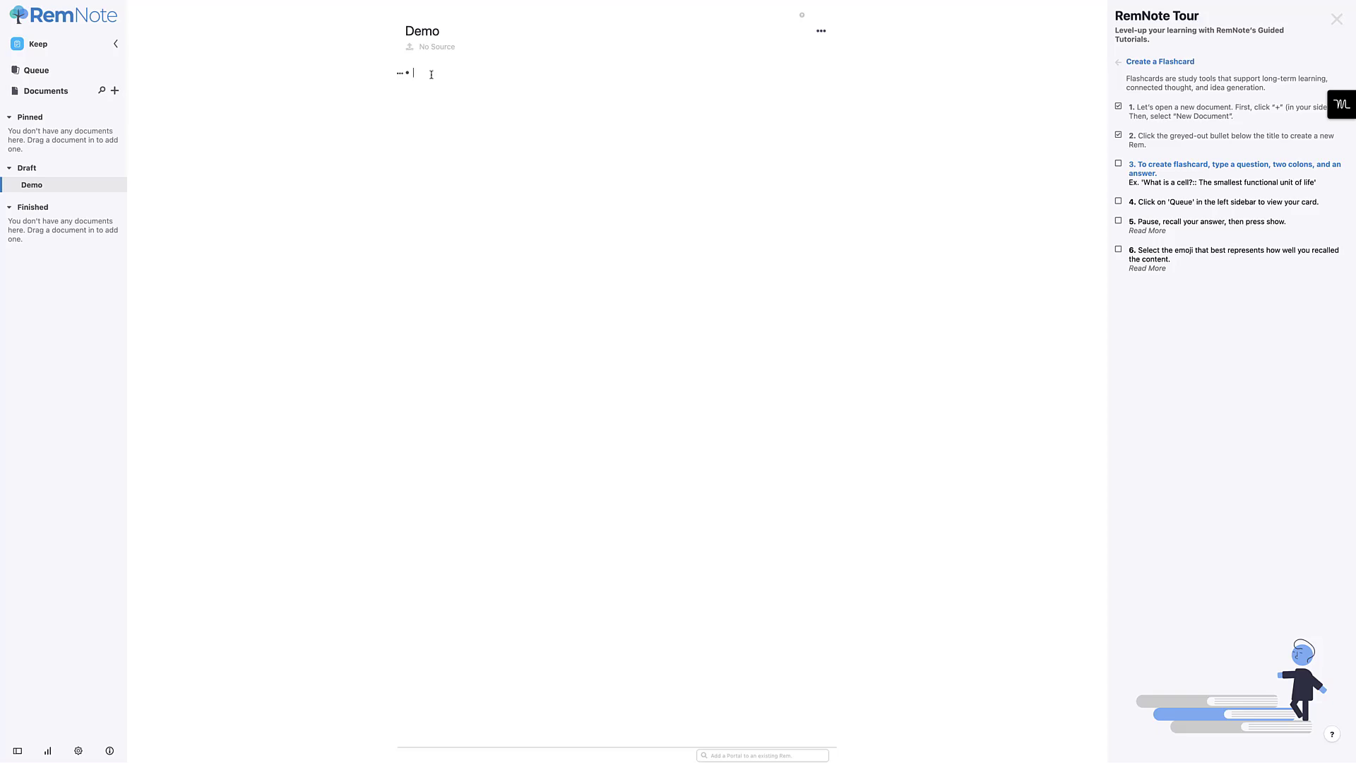
text(Example Page)
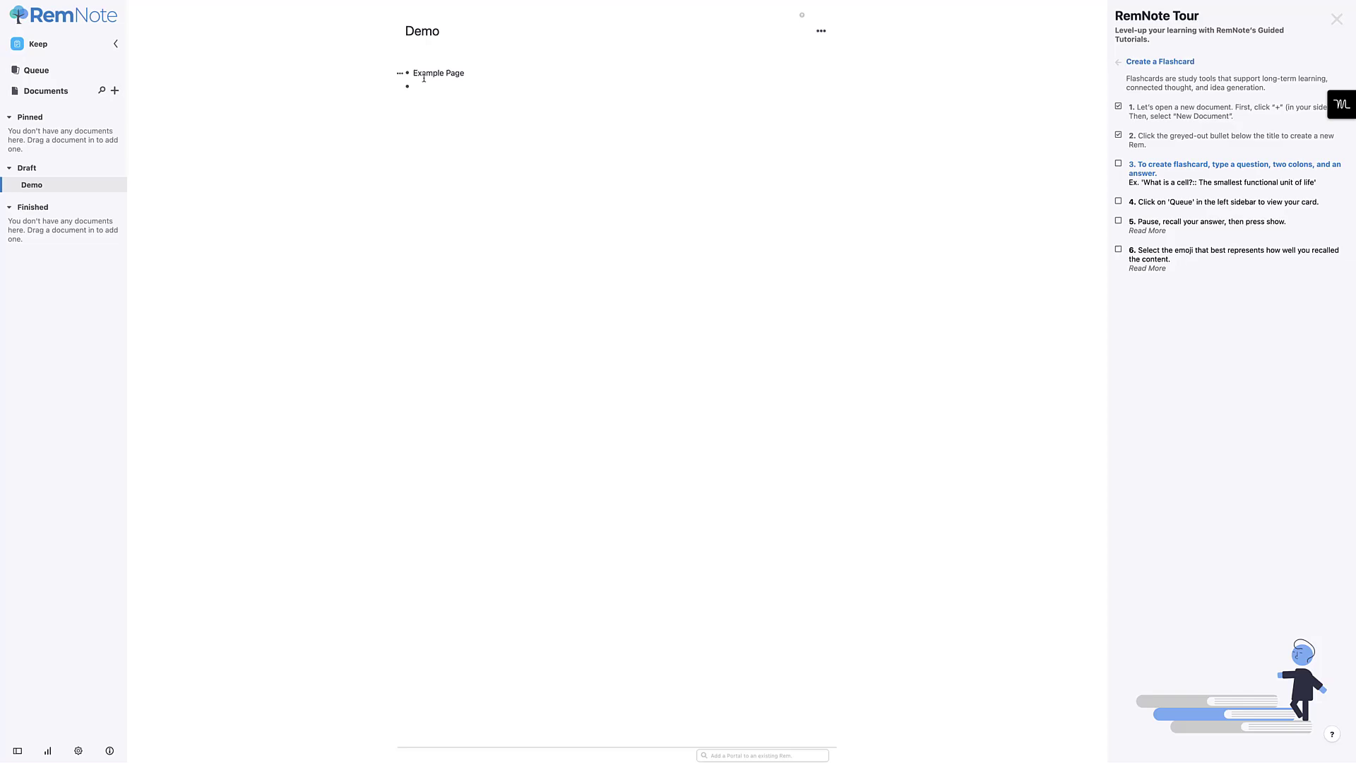
Zoom into Example Page, add the rem 'The atom has a nucleas', and return to Demo.
click(438, 72)
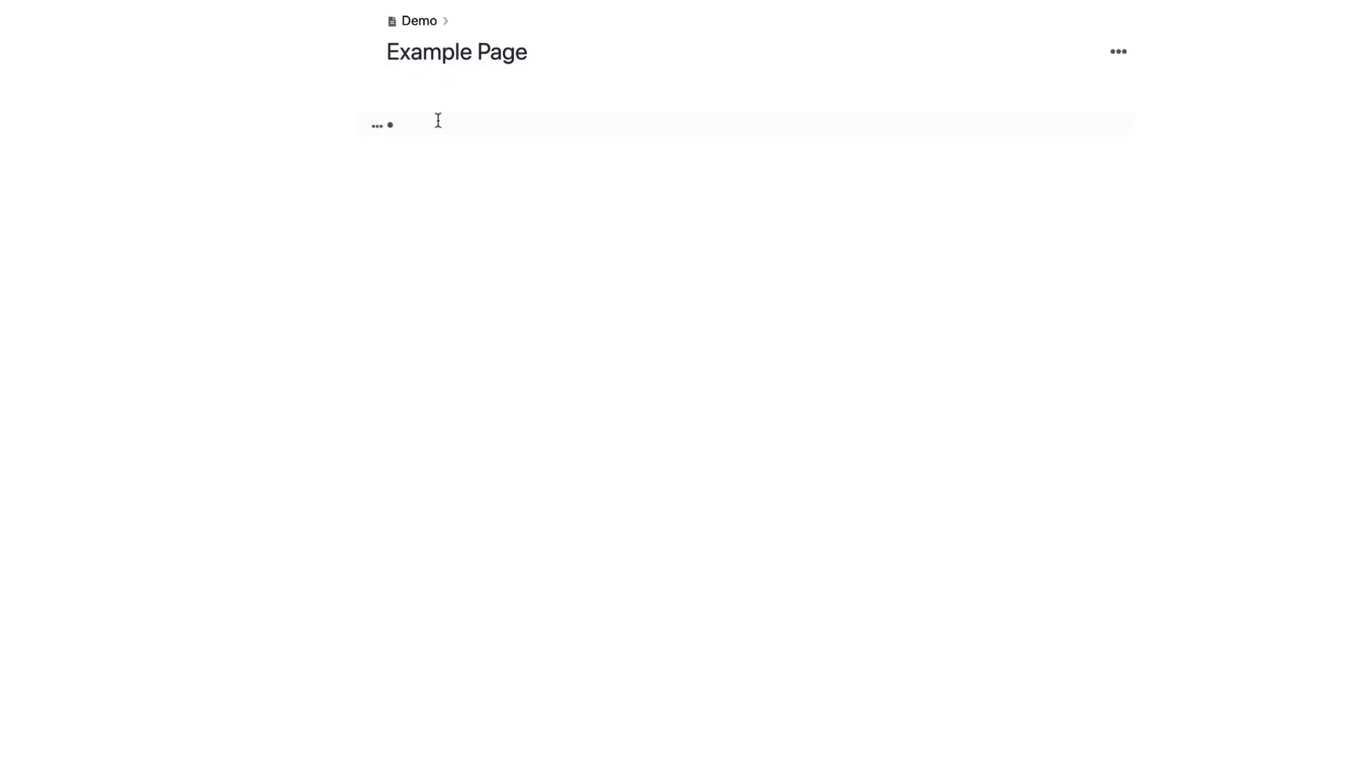
click(415, 125)
text(The atom has a nucleas)
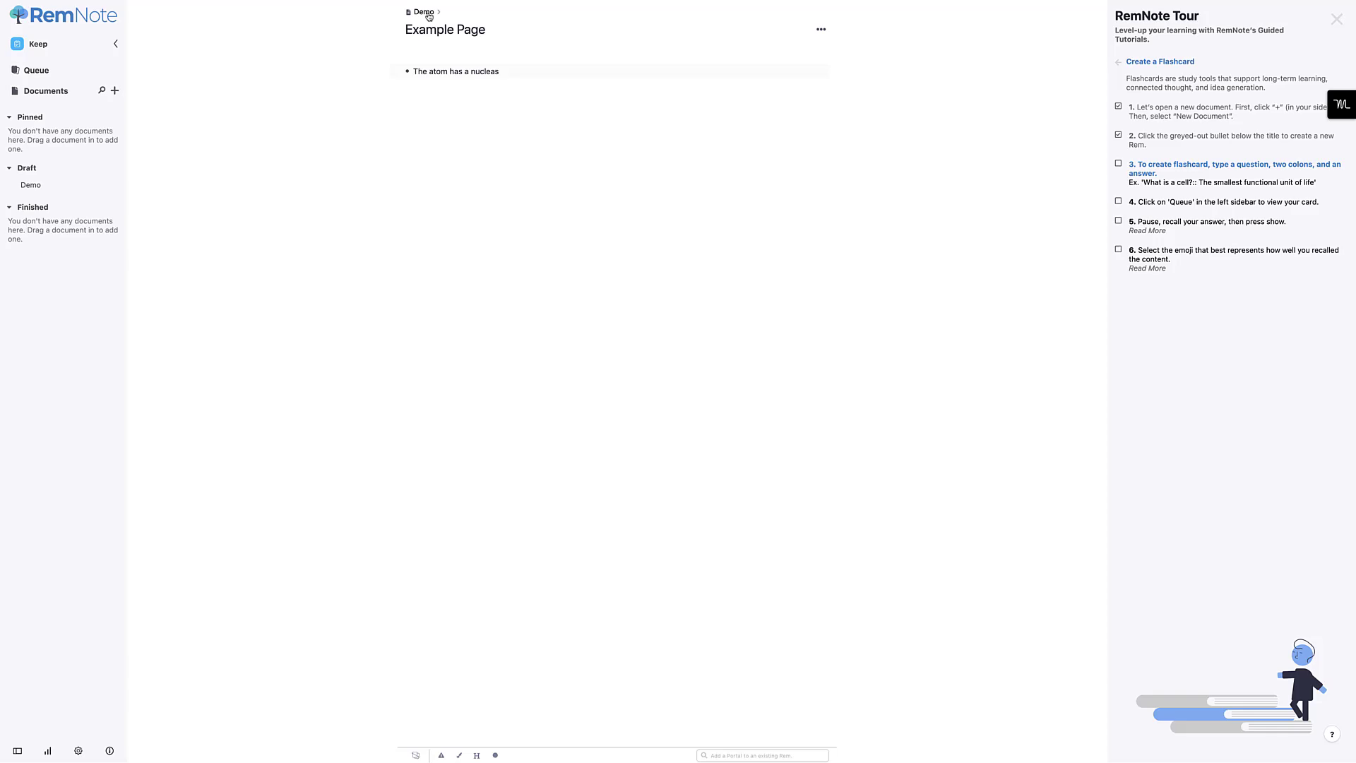
click(425, 11)
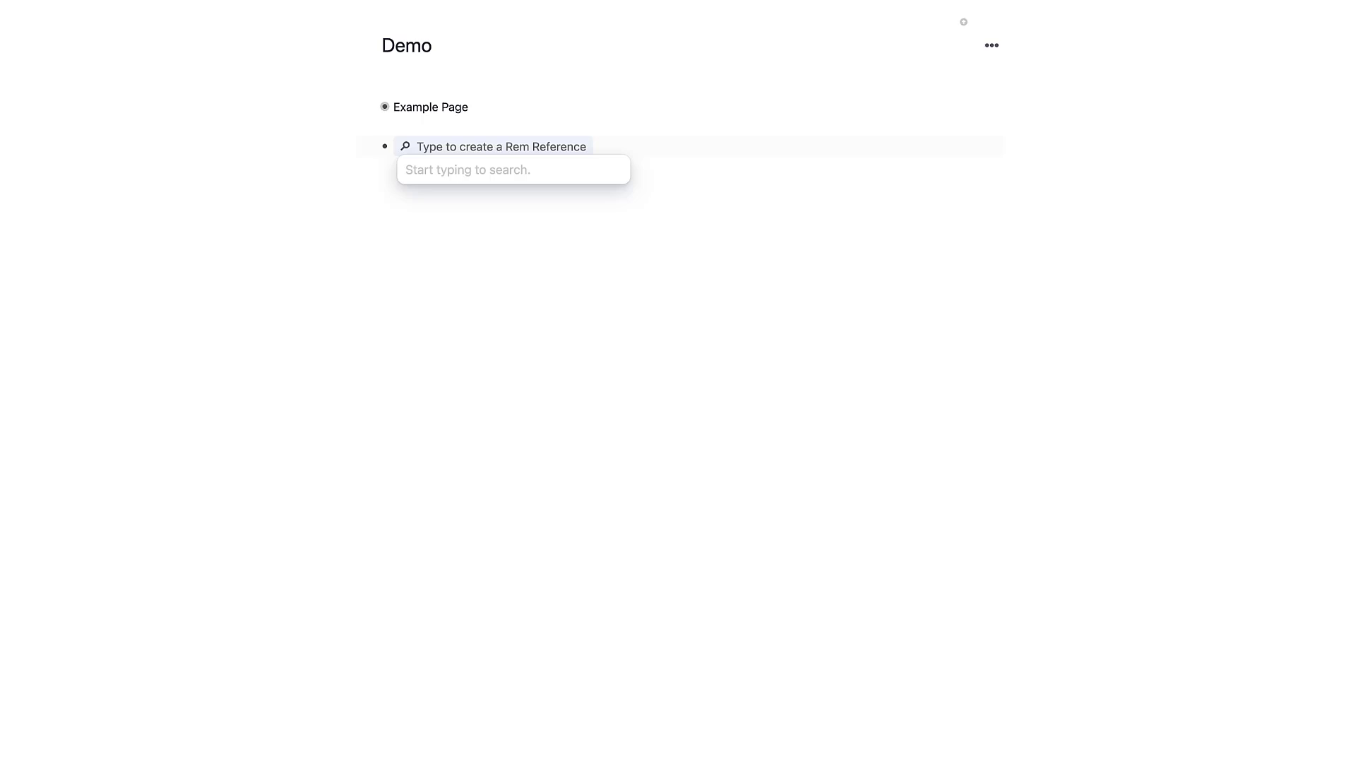
Insert a rem reference to 'The atom has a nucleas' by searching 'nuc'.
text(nuc)
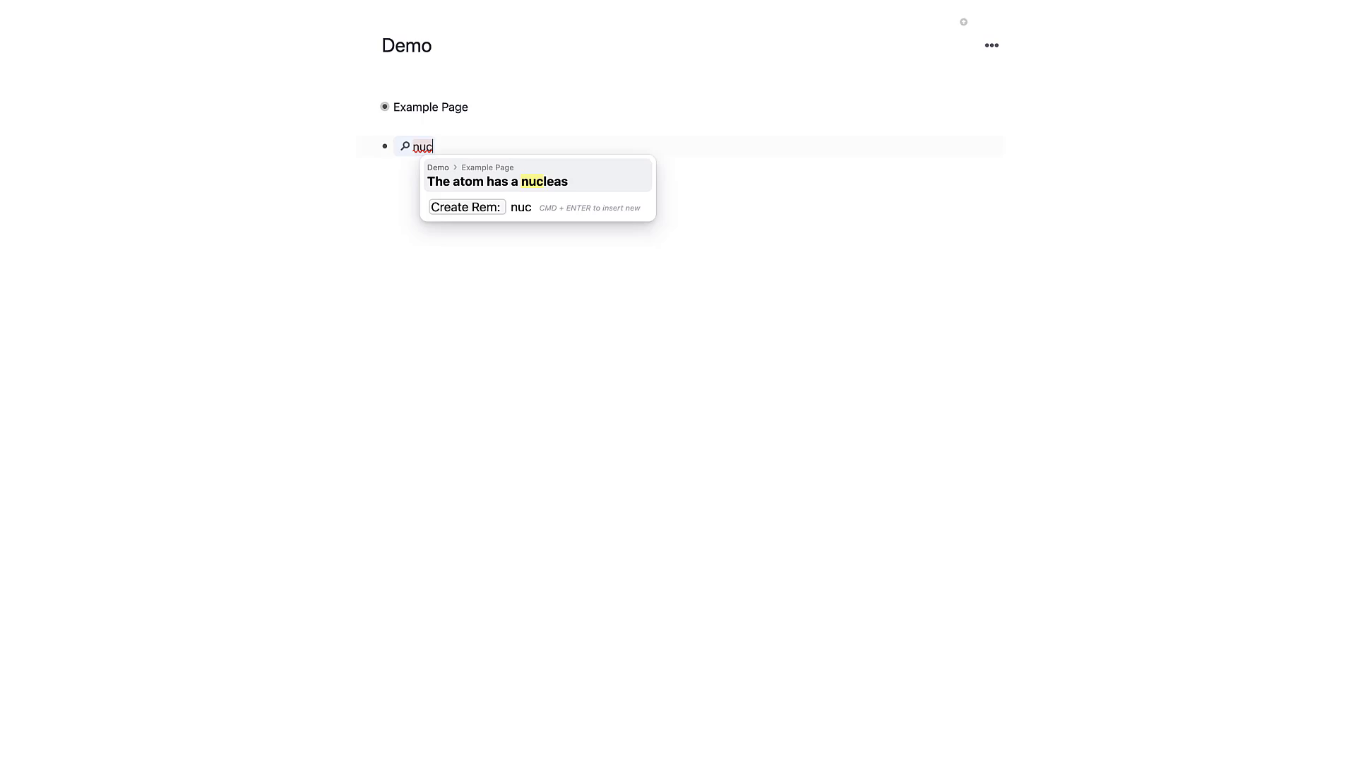
click(496, 180)
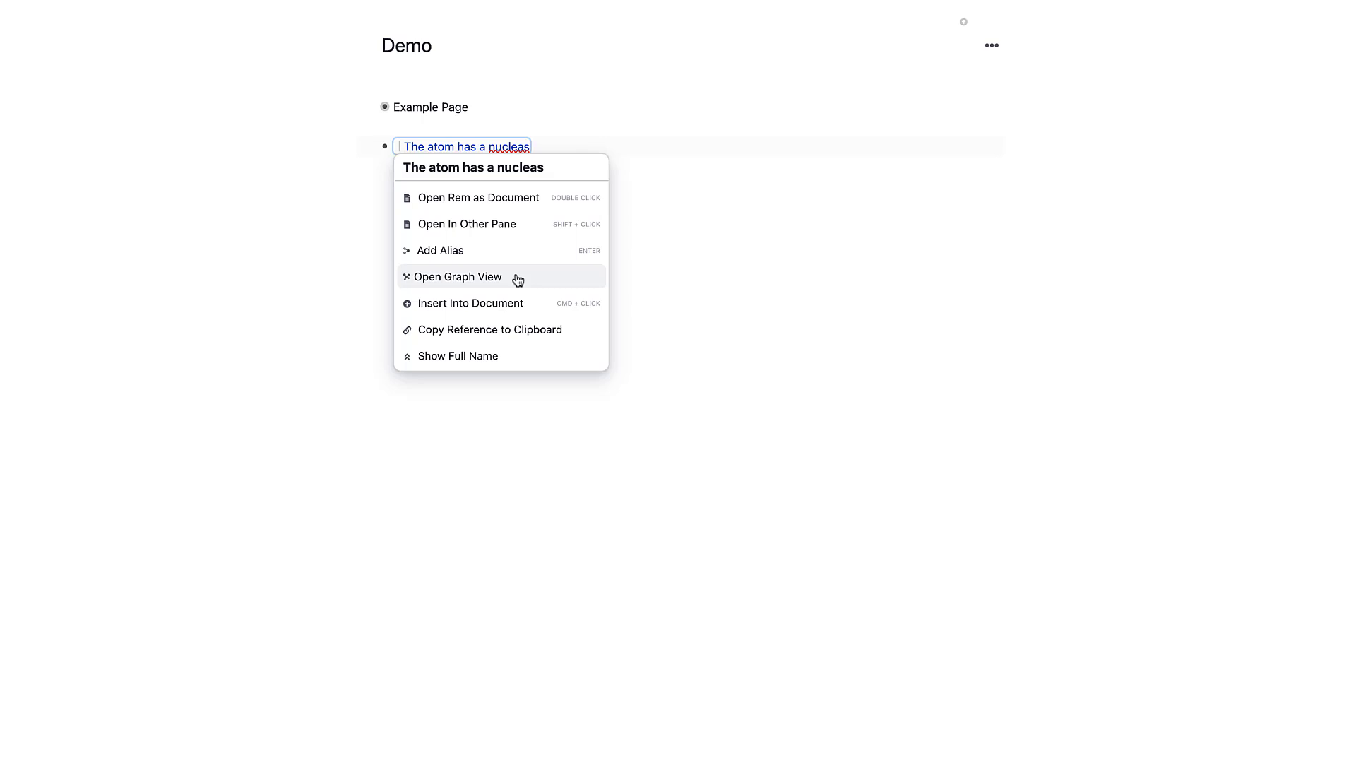
mouse_move(487, 198)
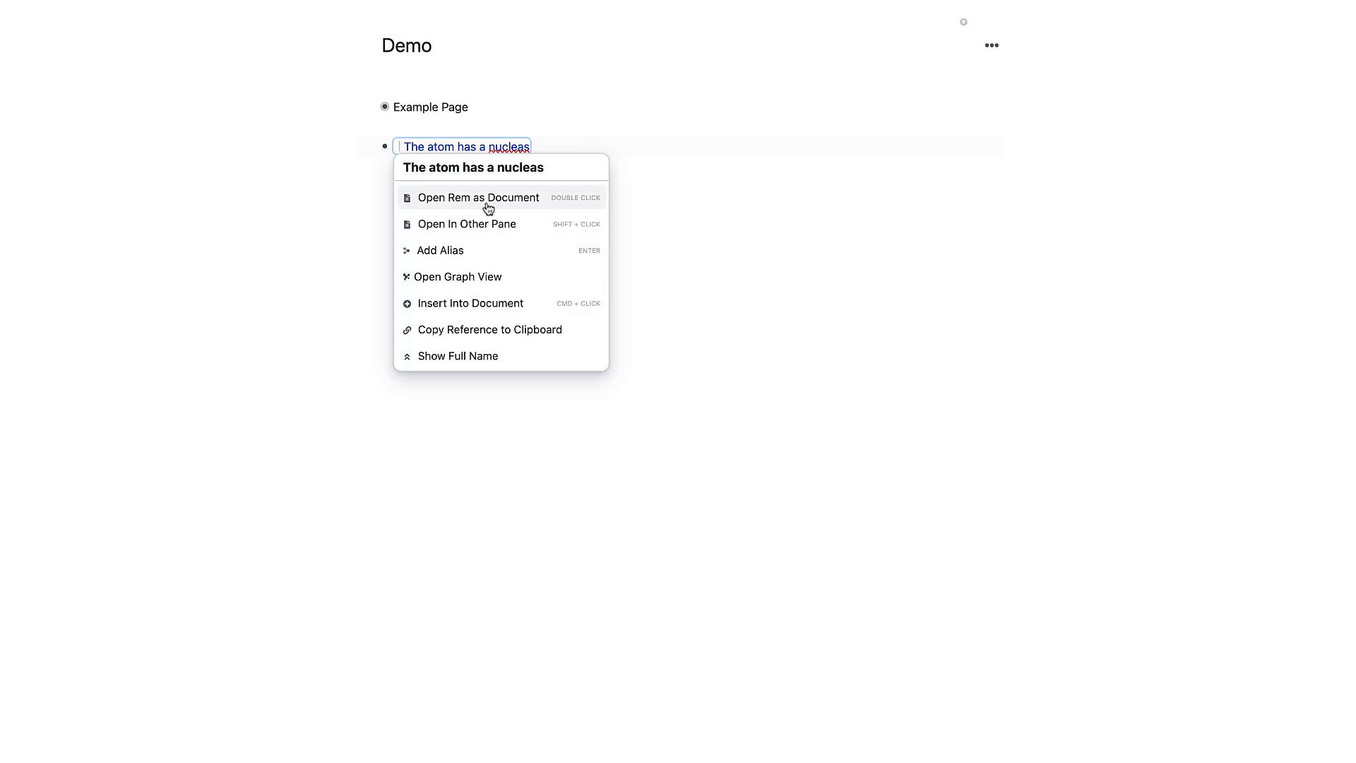
Turn the nucleus rem into a flashcard asking 'What is at the heart of an atom'.
double_click(479, 197)
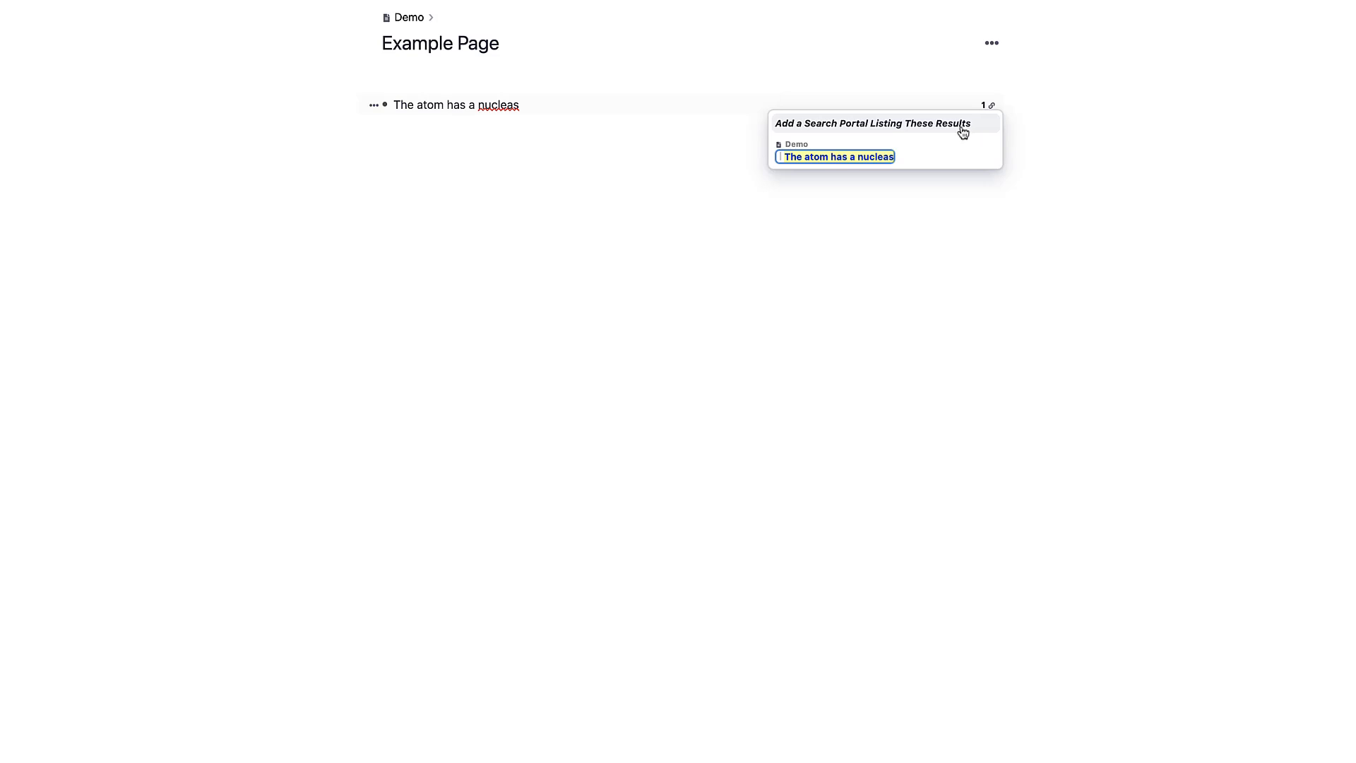
mouse_move(925, 133)
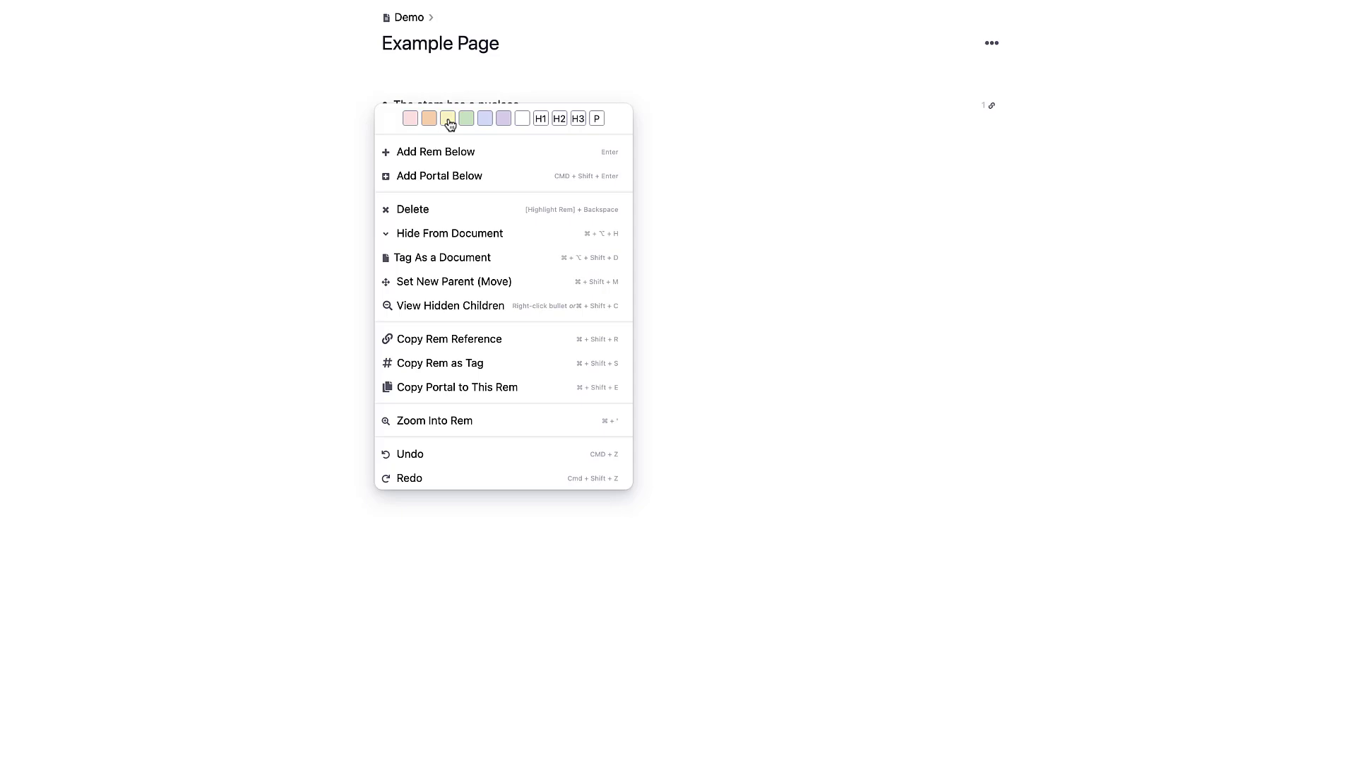
mouse_move(458, 175)
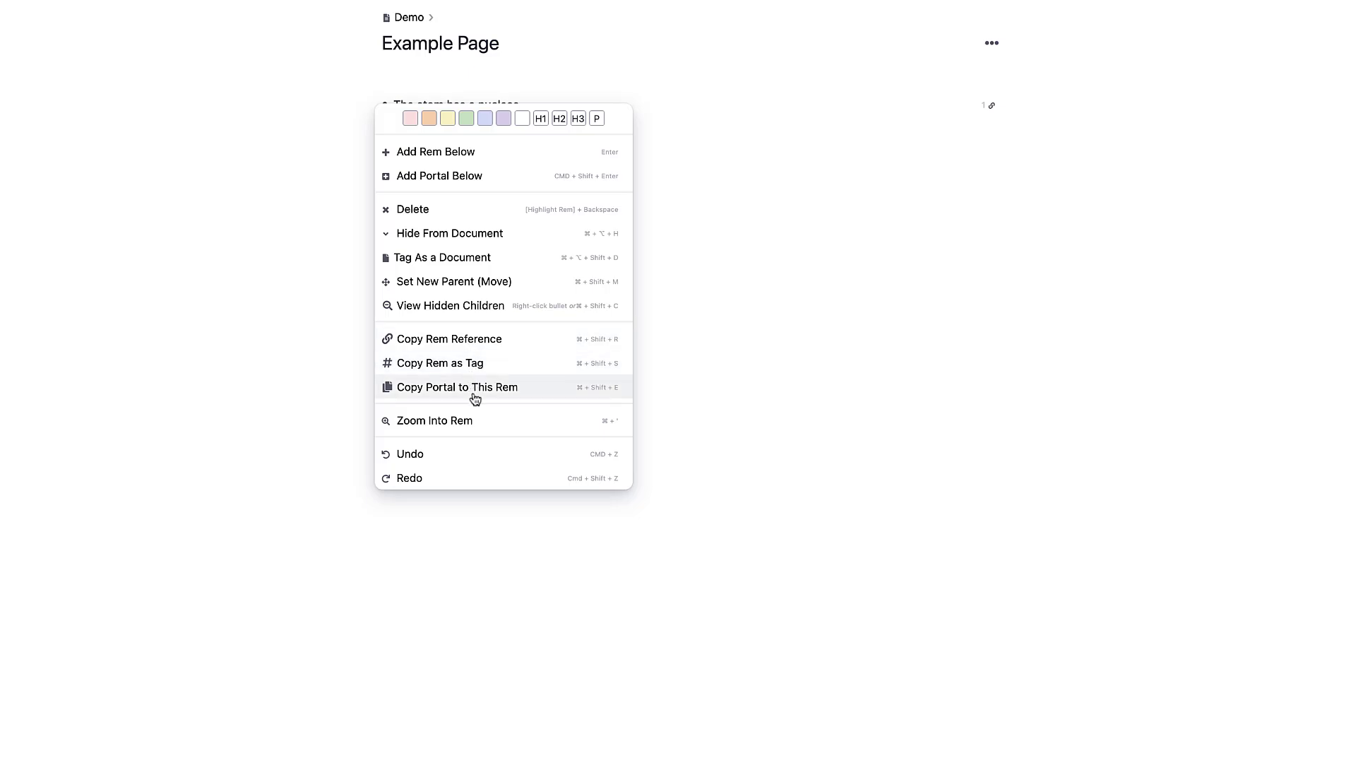
mouse_move(496, 398)
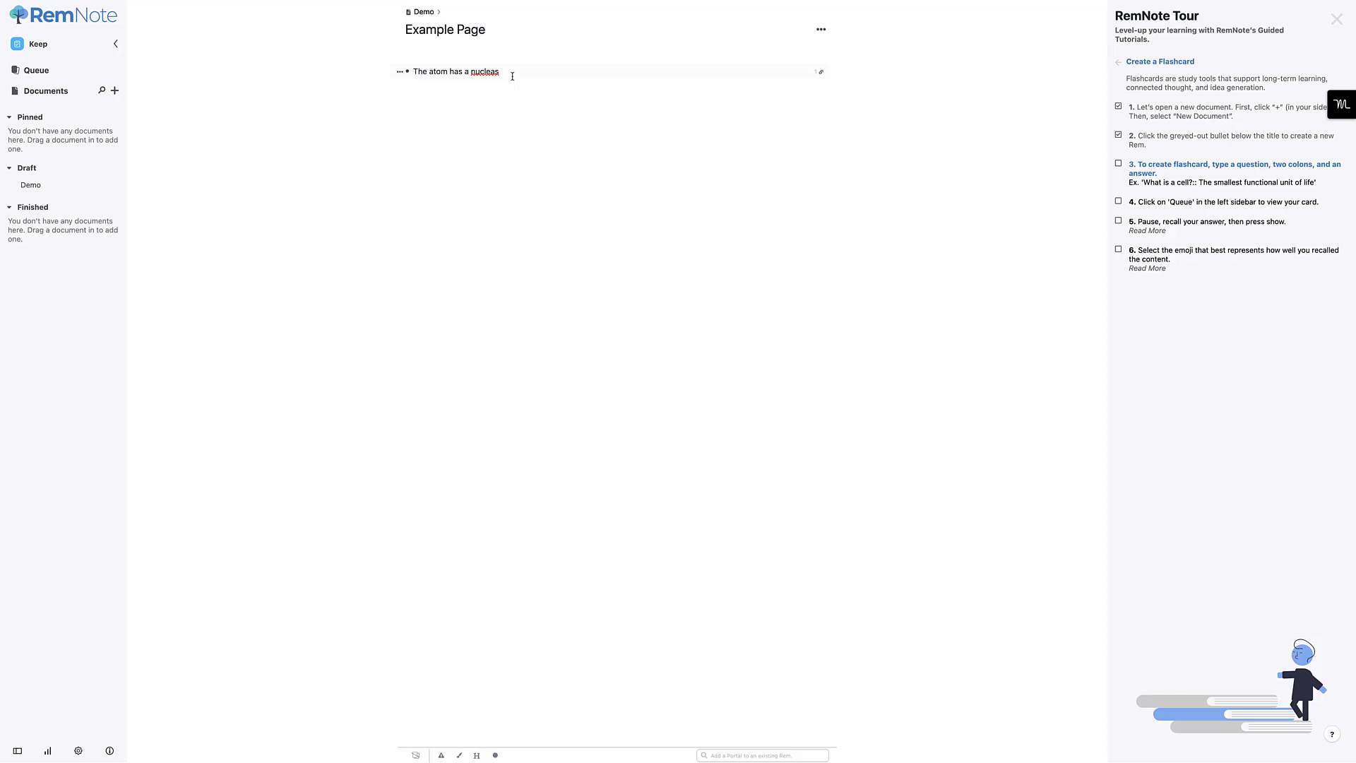
text(What is at the)
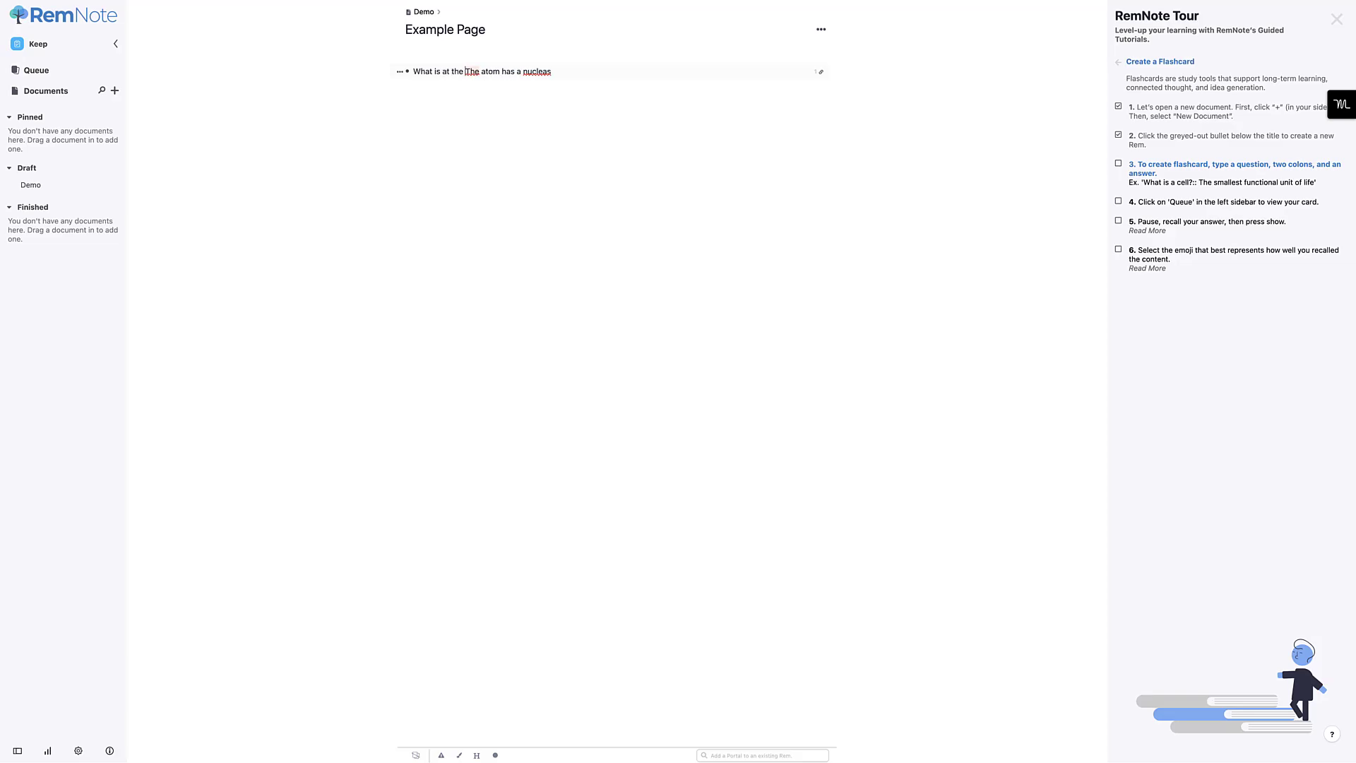
text(heart of an)
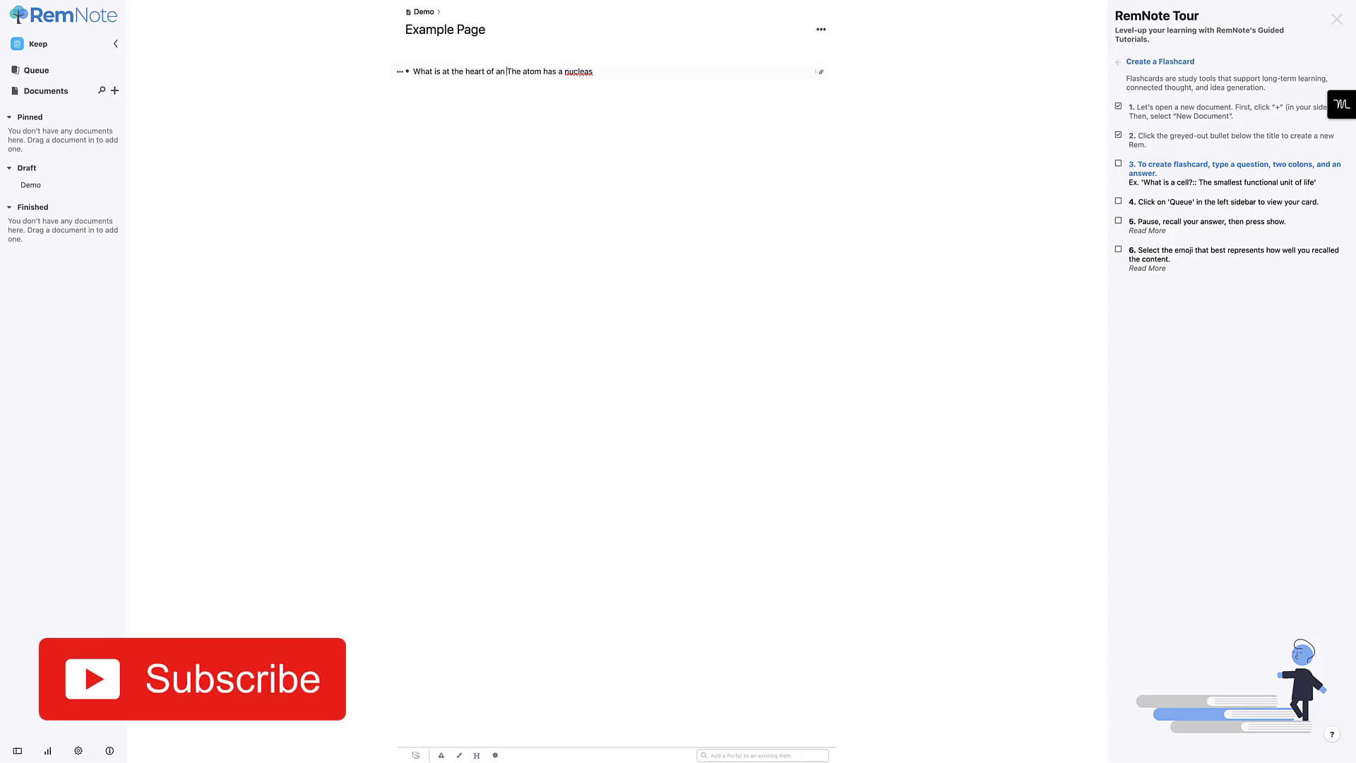
click(819, 28)
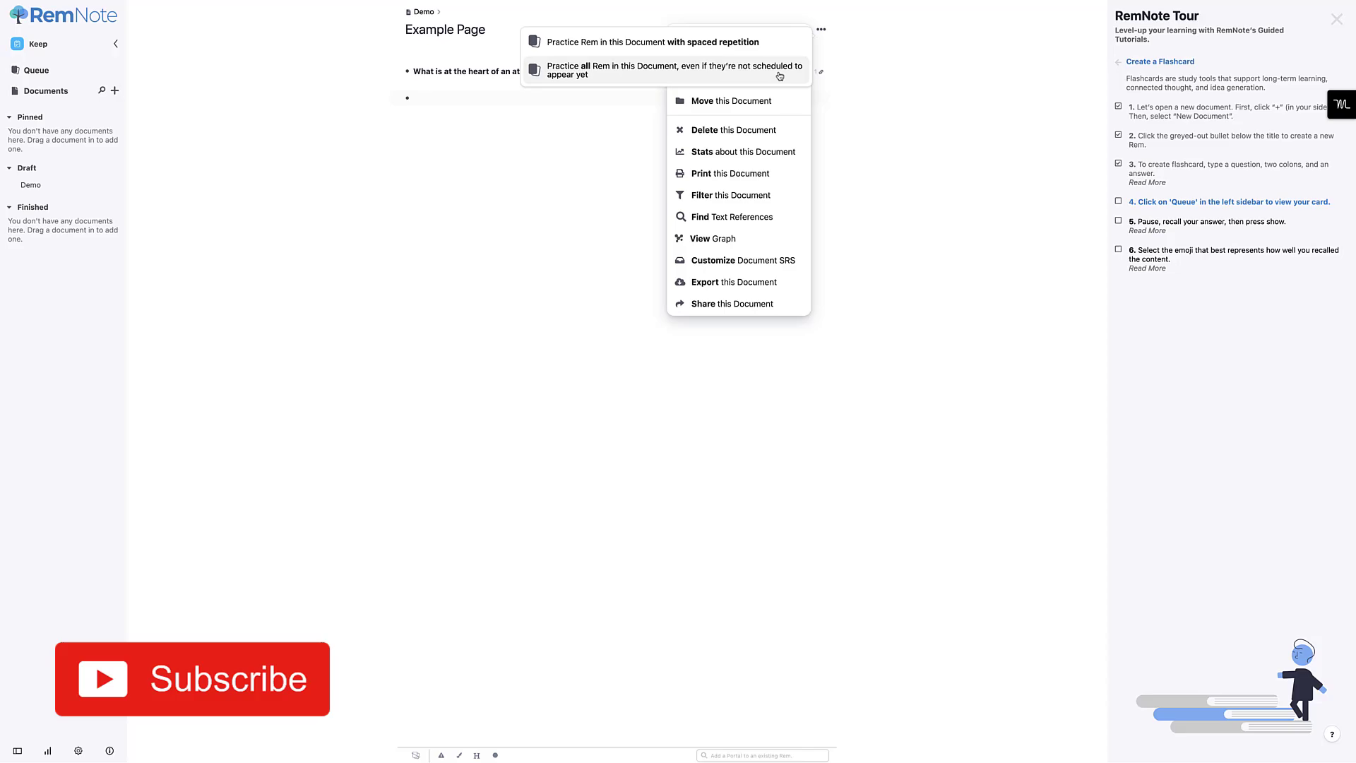
Practice all rem in Demo, reveal the atom card's answer, and rate it Hard.
click(670, 71)
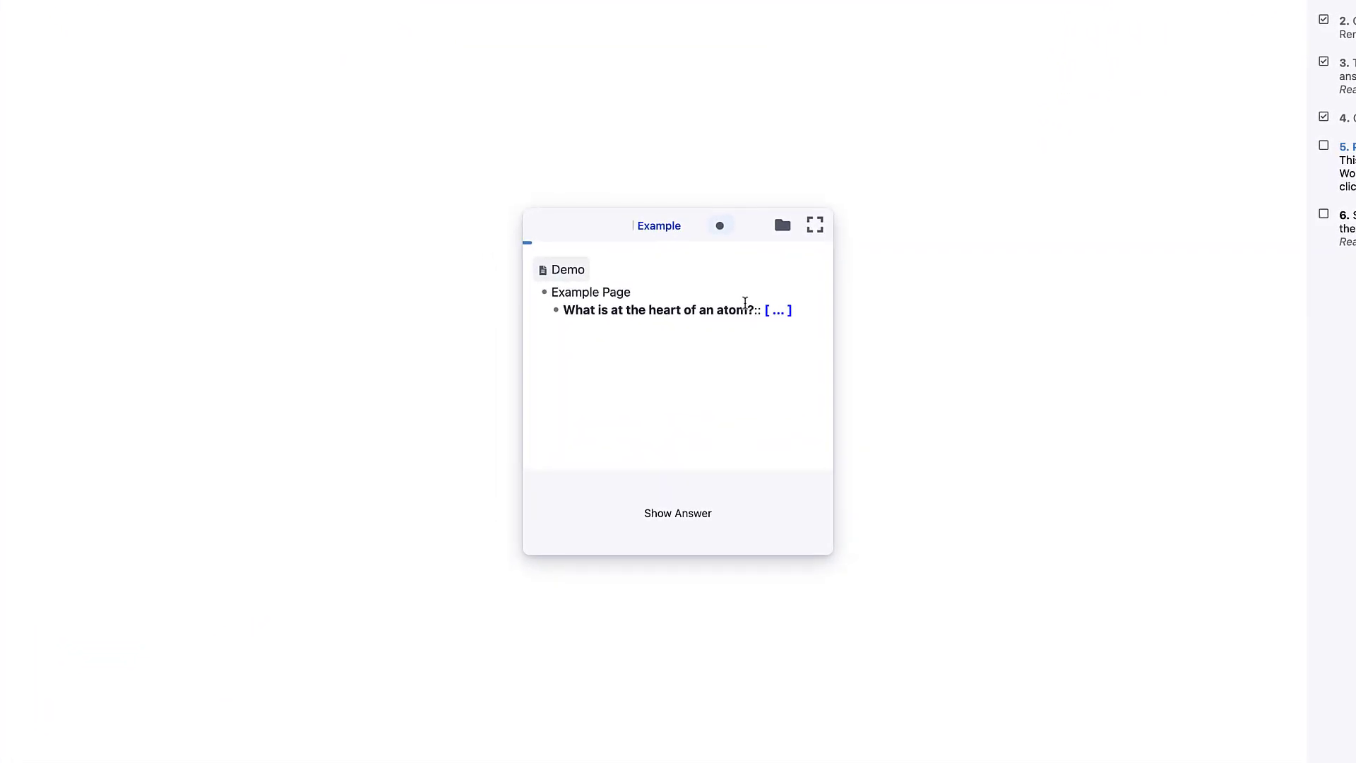
mouse_move(777, 309)
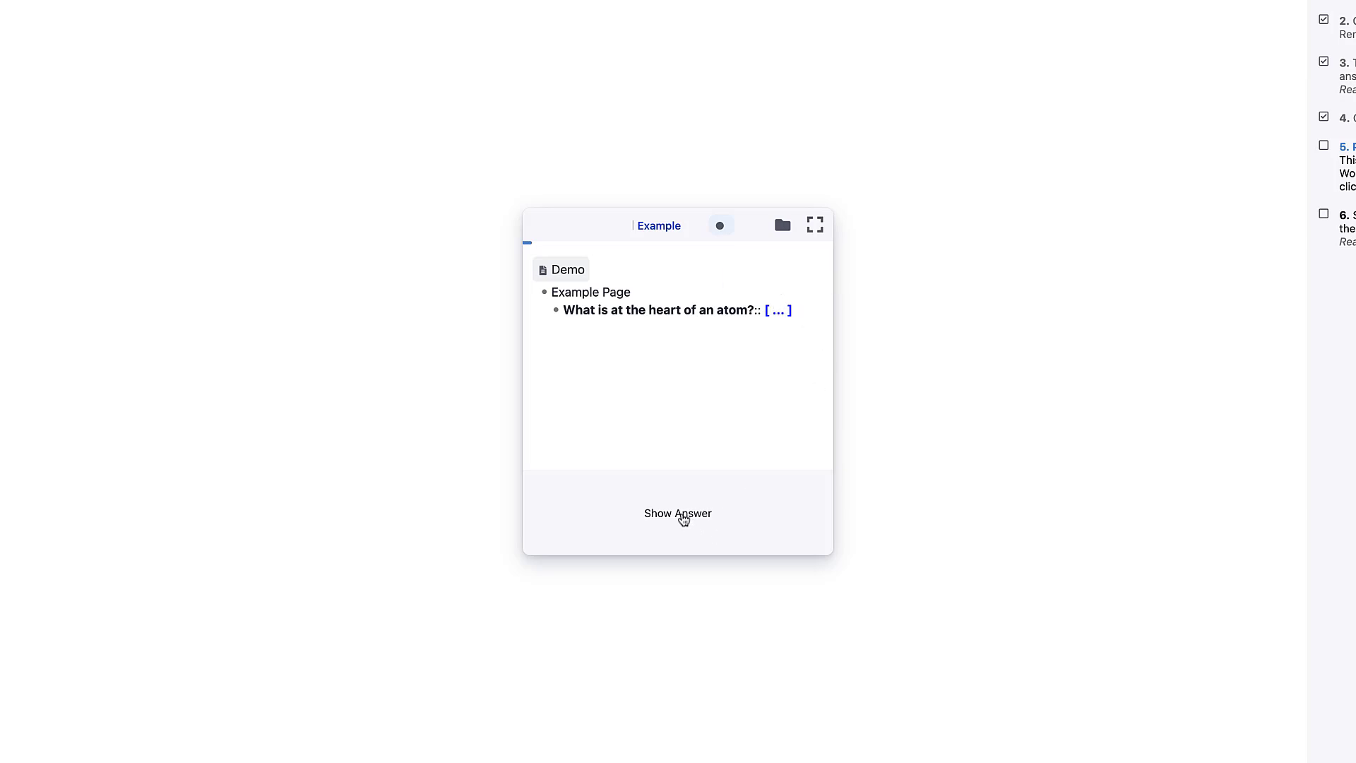
click(677, 512)
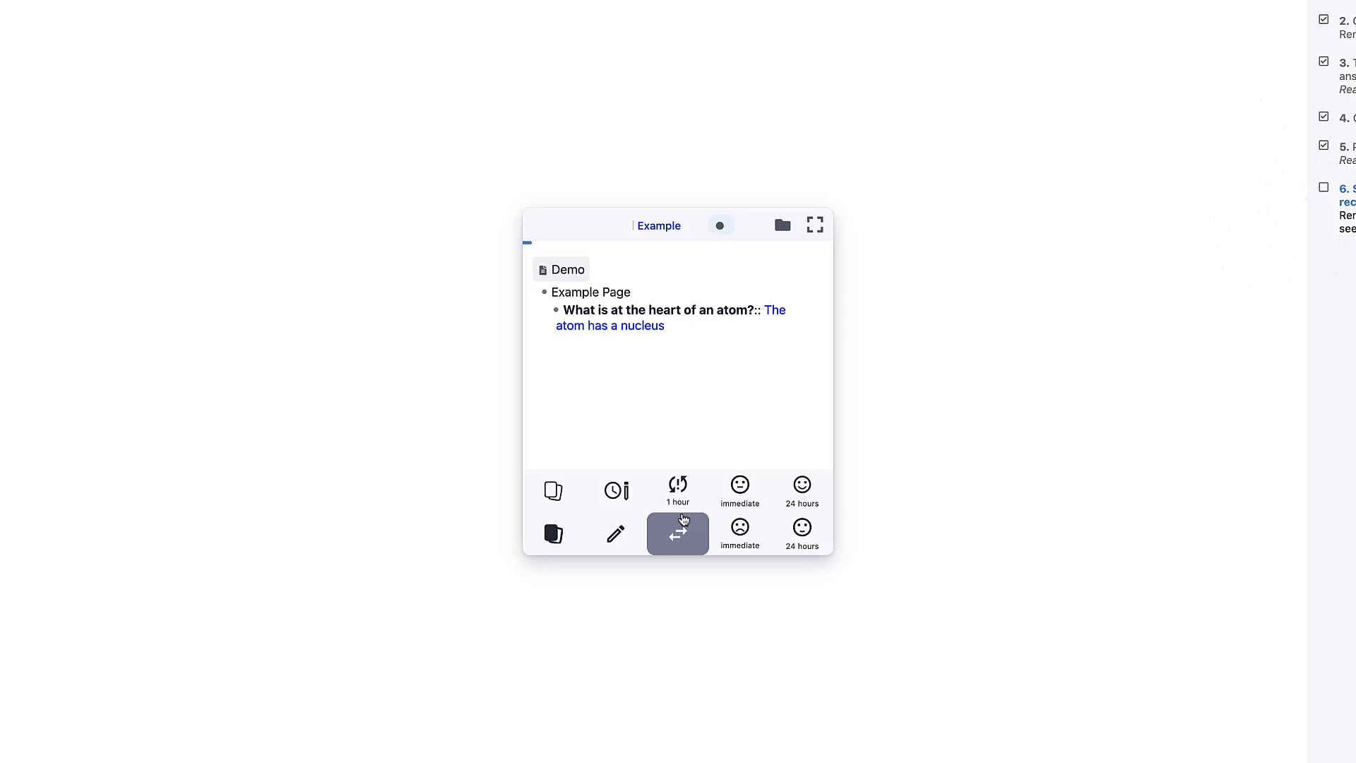
mouse_move(552, 490)
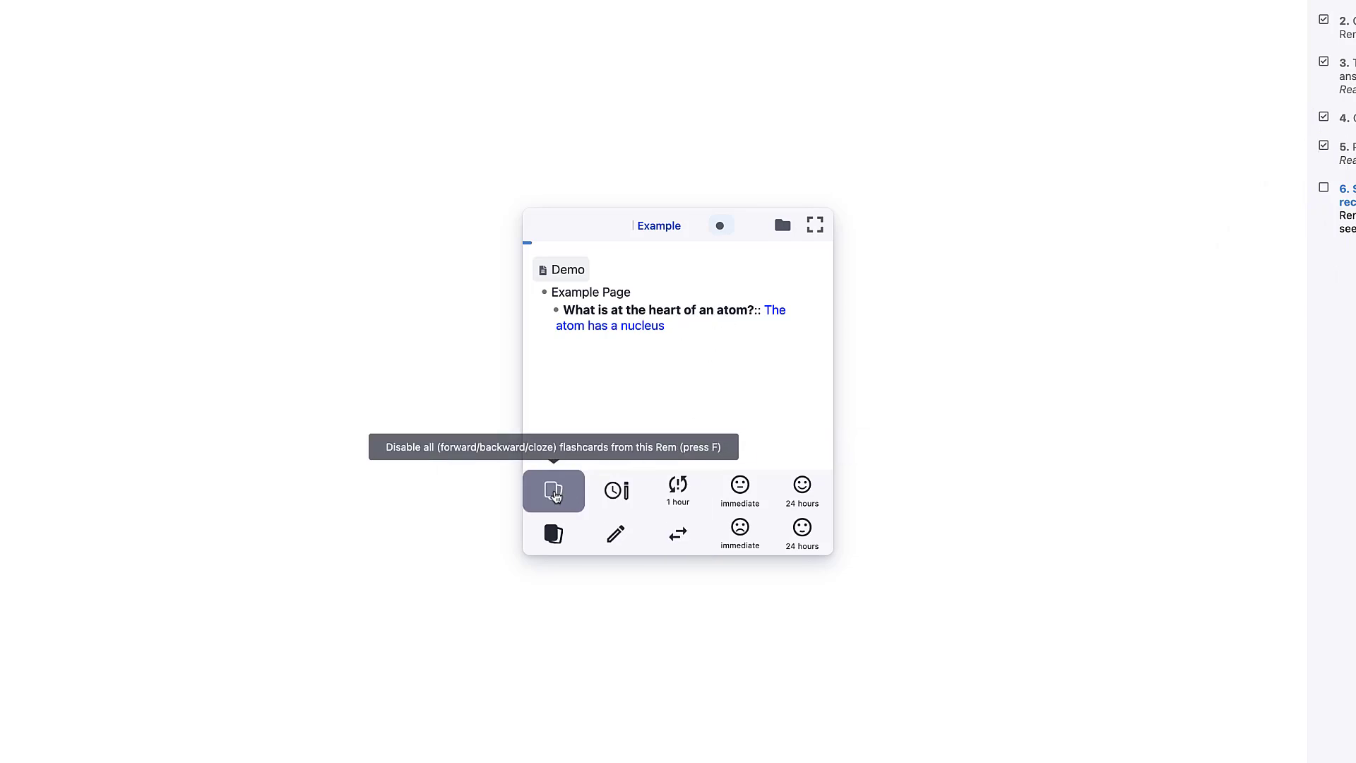
mouse_move(614, 491)
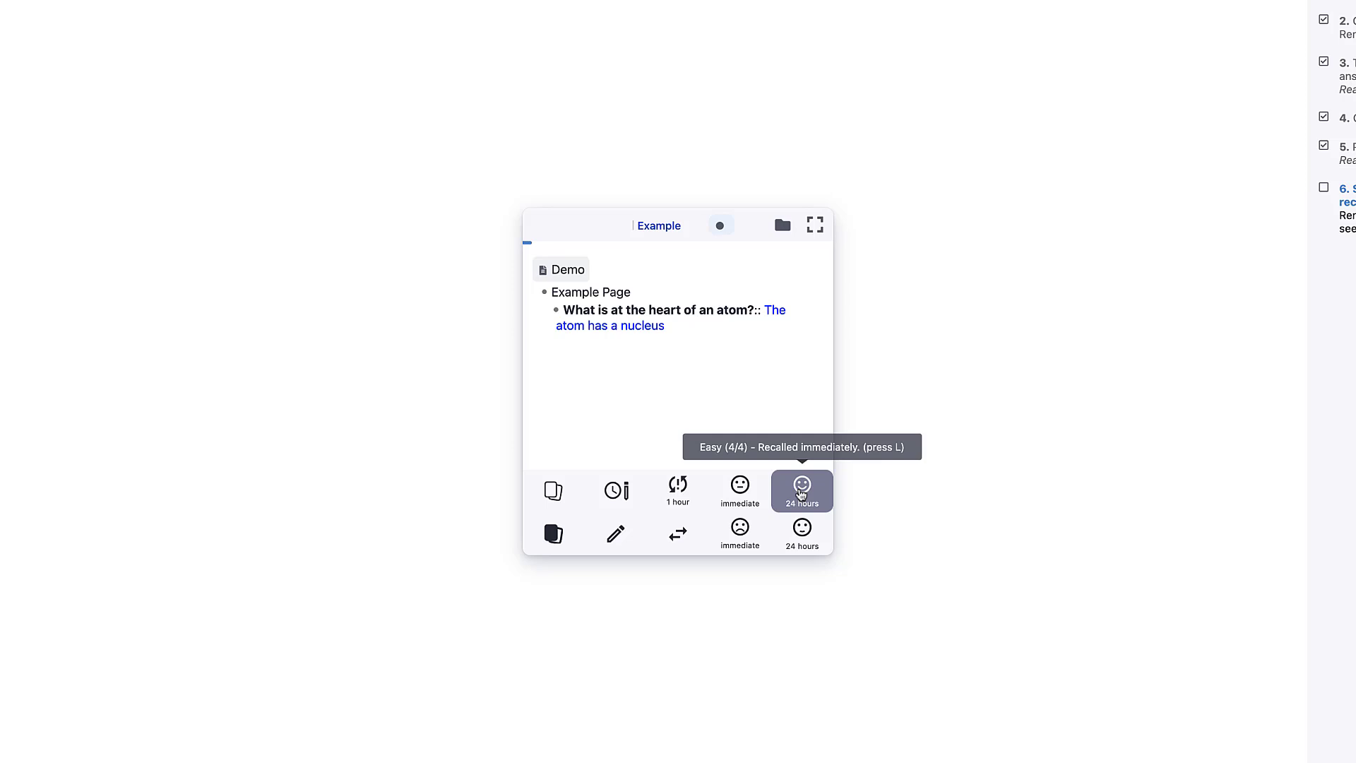
mouse_move(678, 534)
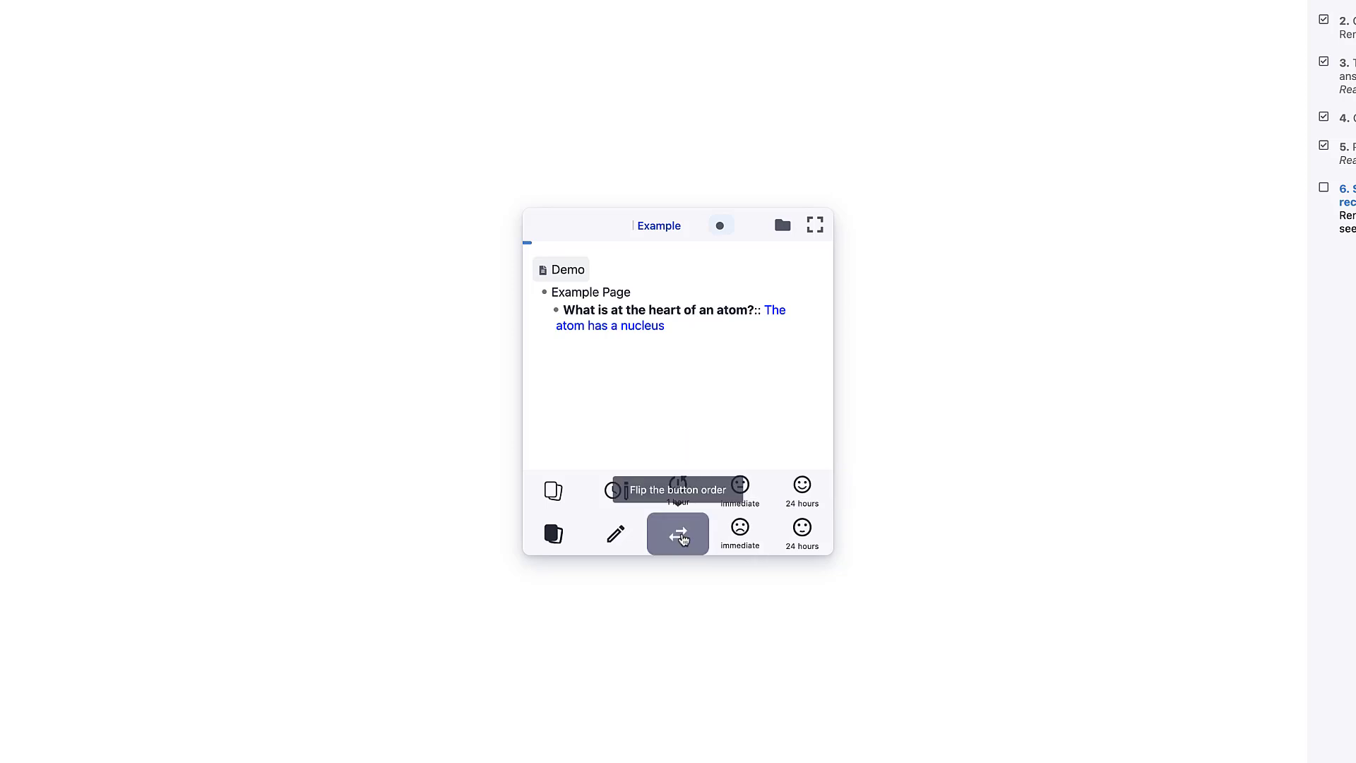
mouse_move(614, 492)
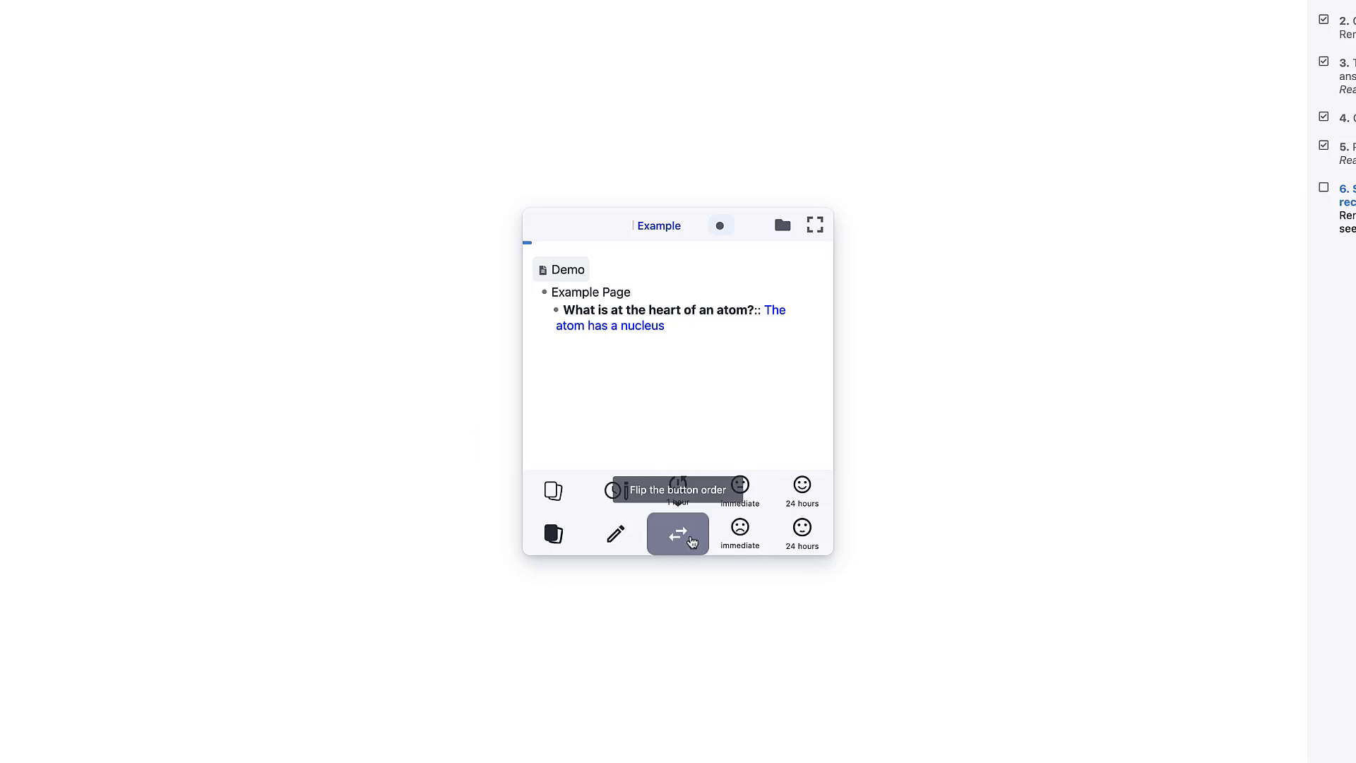
click(678, 534)
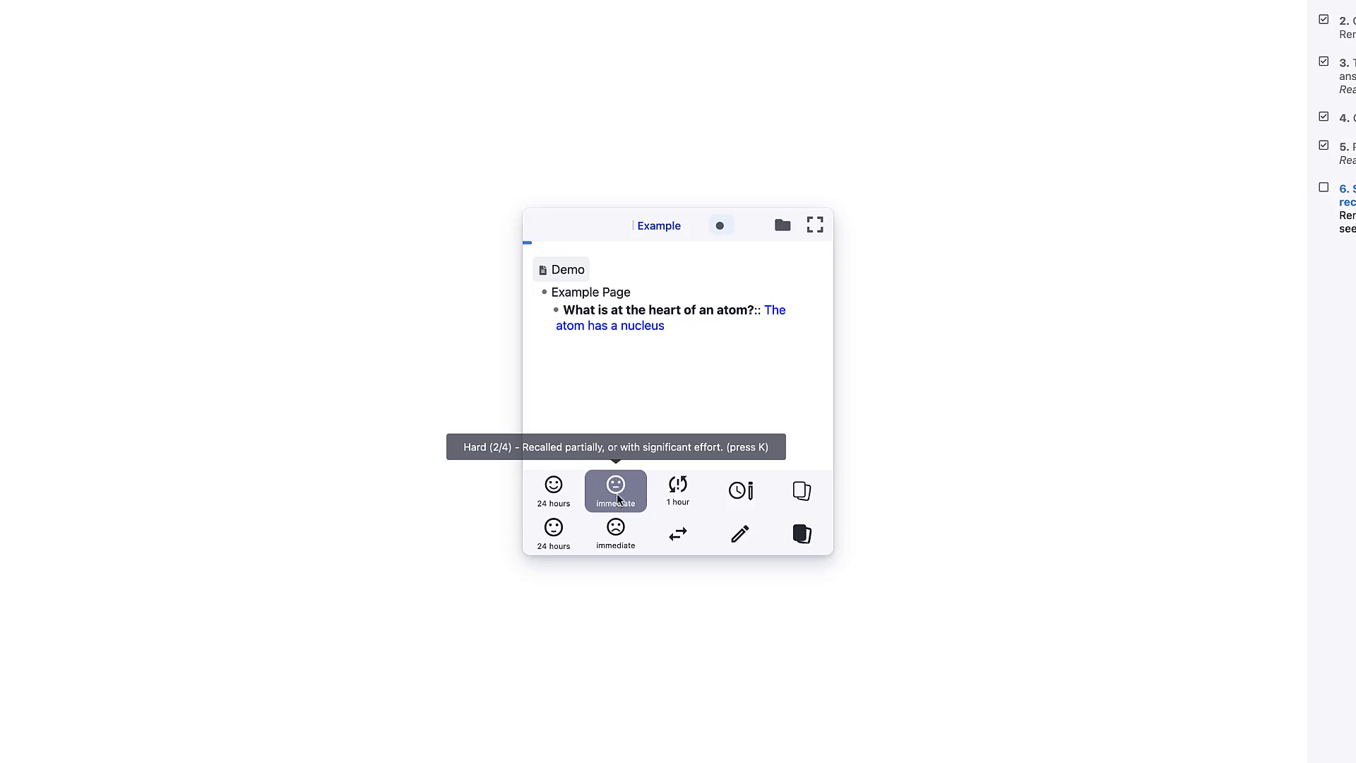
click(614, 490)
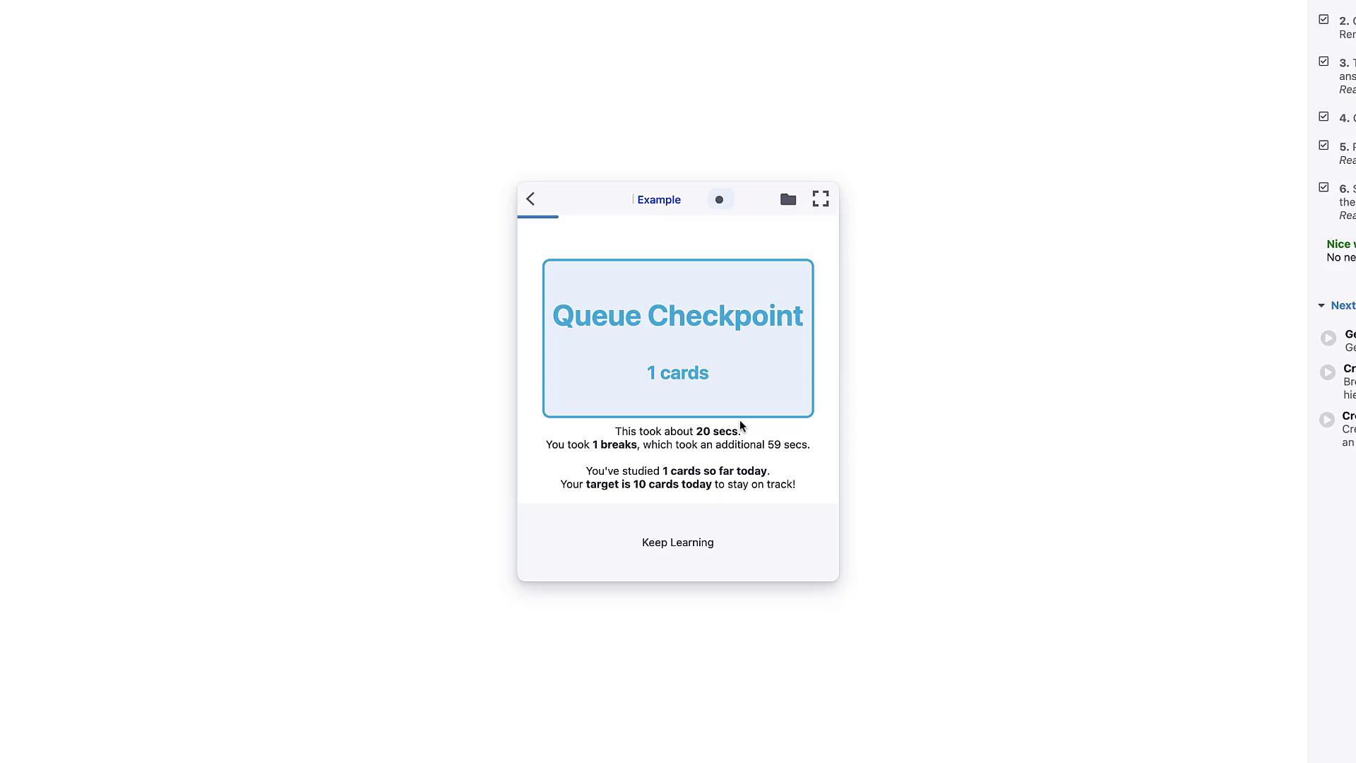
mouse_move(648, 337)
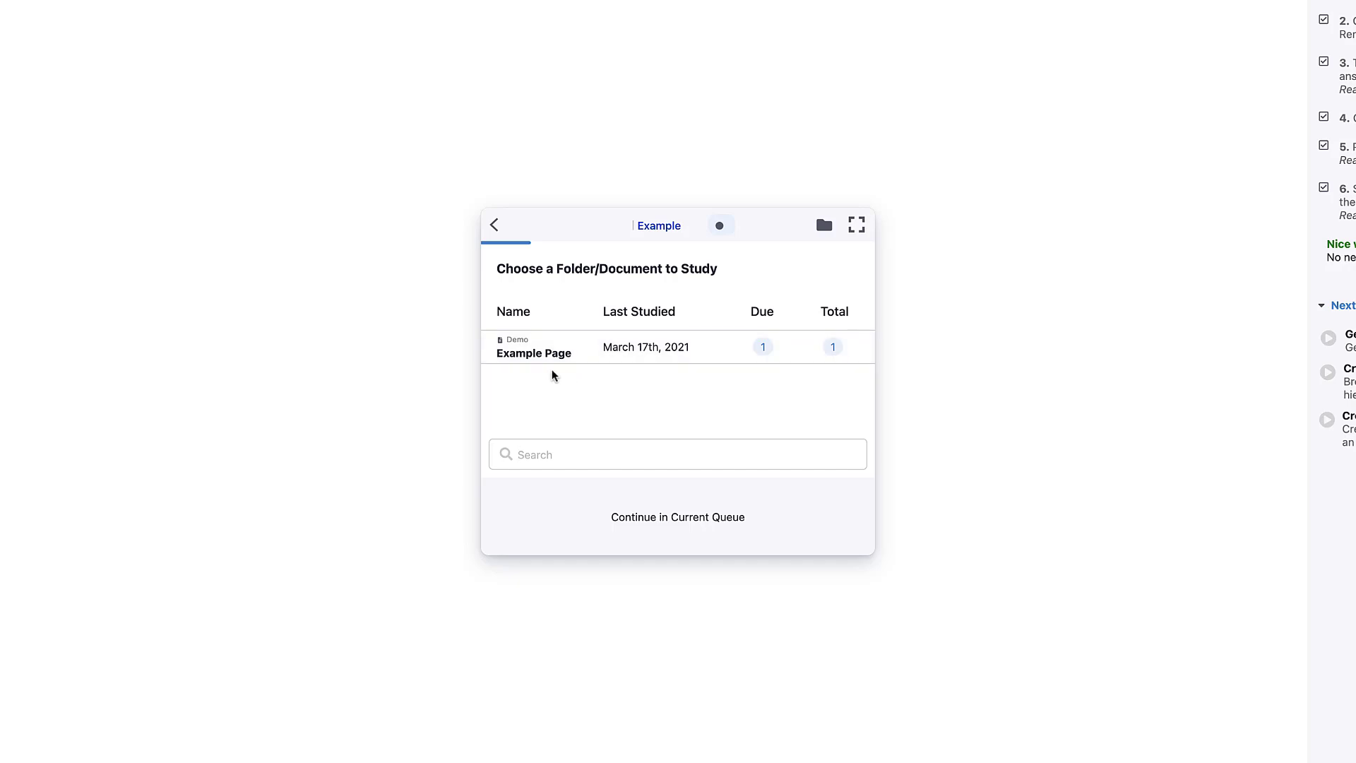
mouse_move(512, 260)
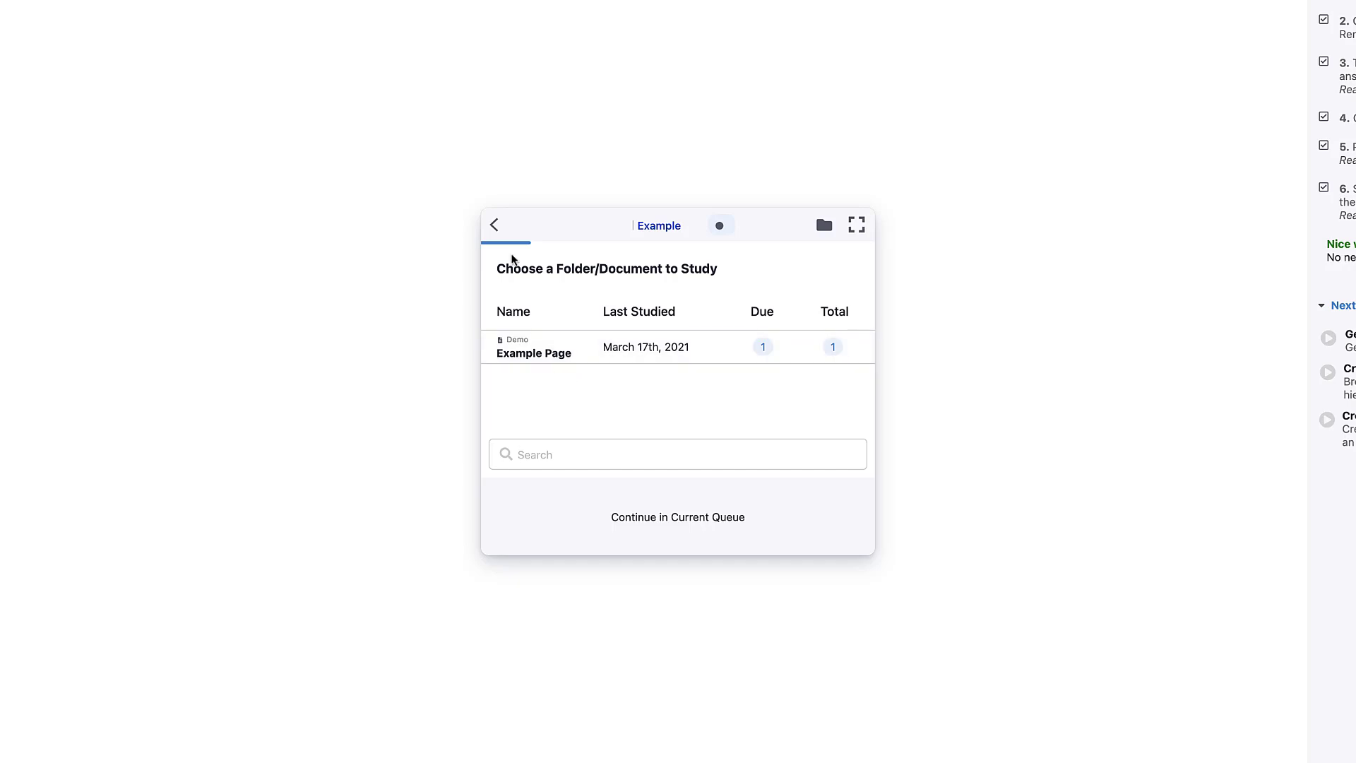